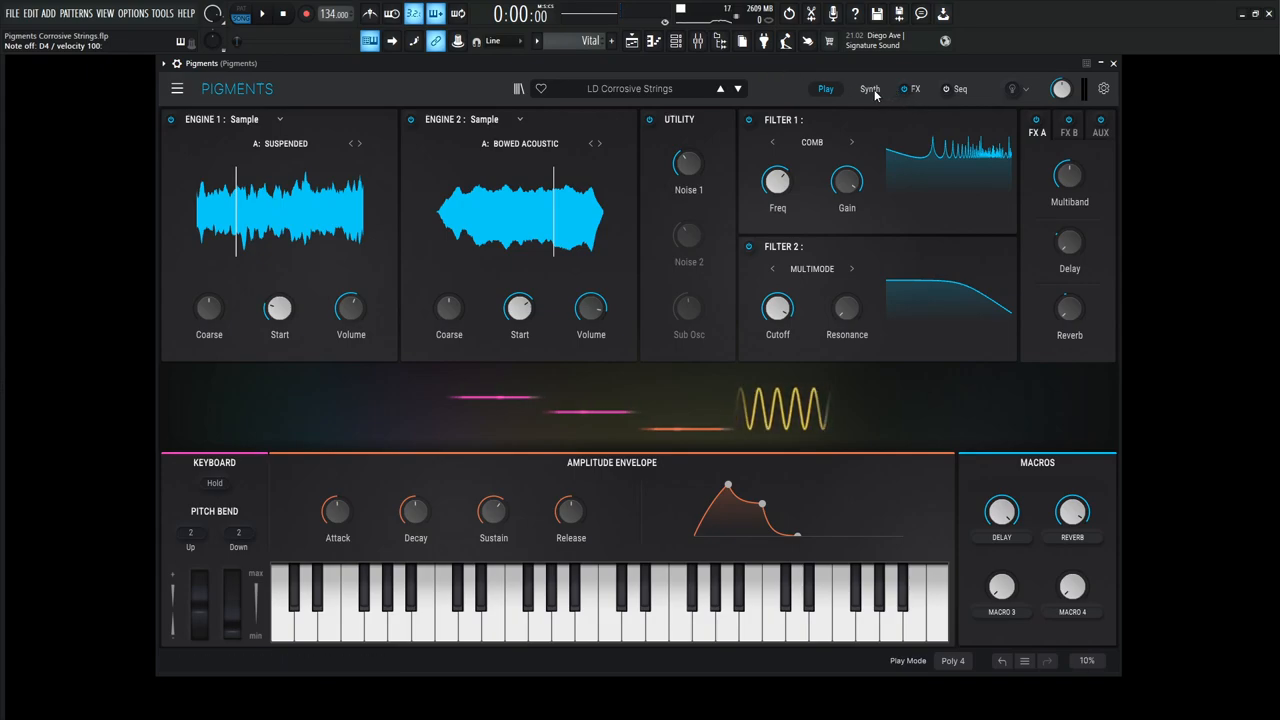
- Review the synth and both effects buses, bypass the entire effects section, and go back to the synth page
{"action": "left_click", "coordinate": [869, 89]}
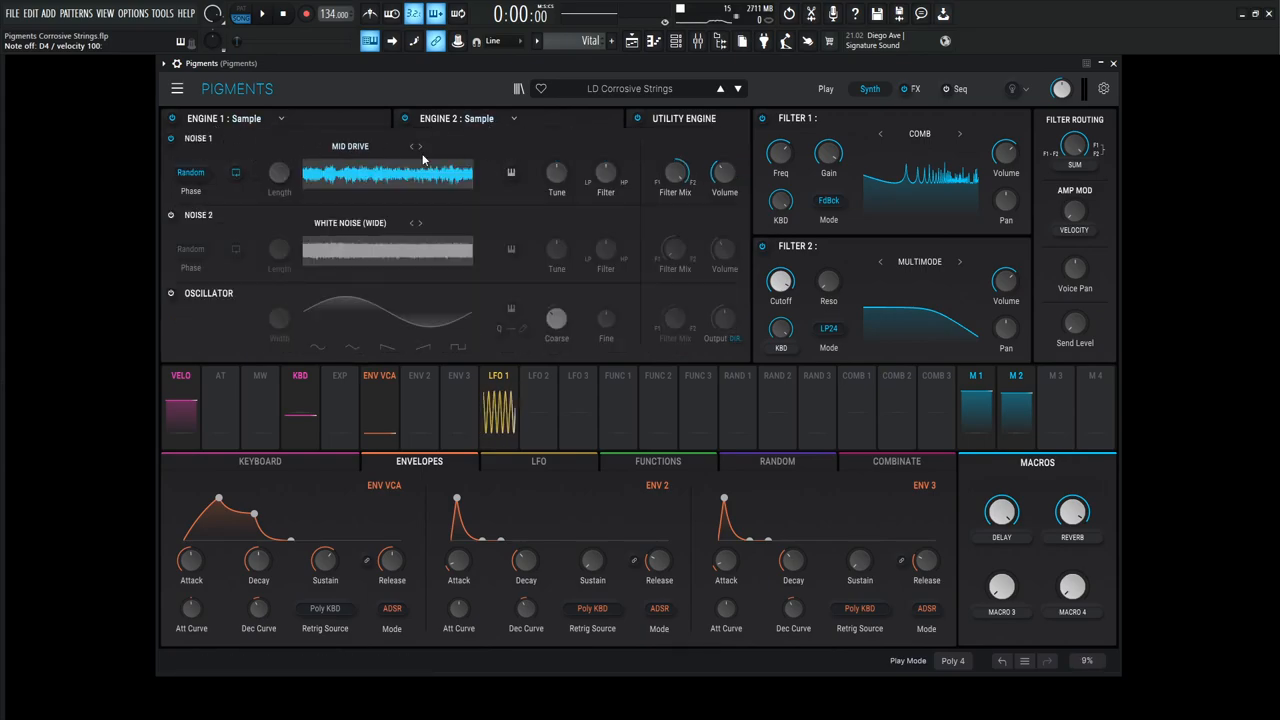
{"action": "left_click", "coordinate": [914, 89]}
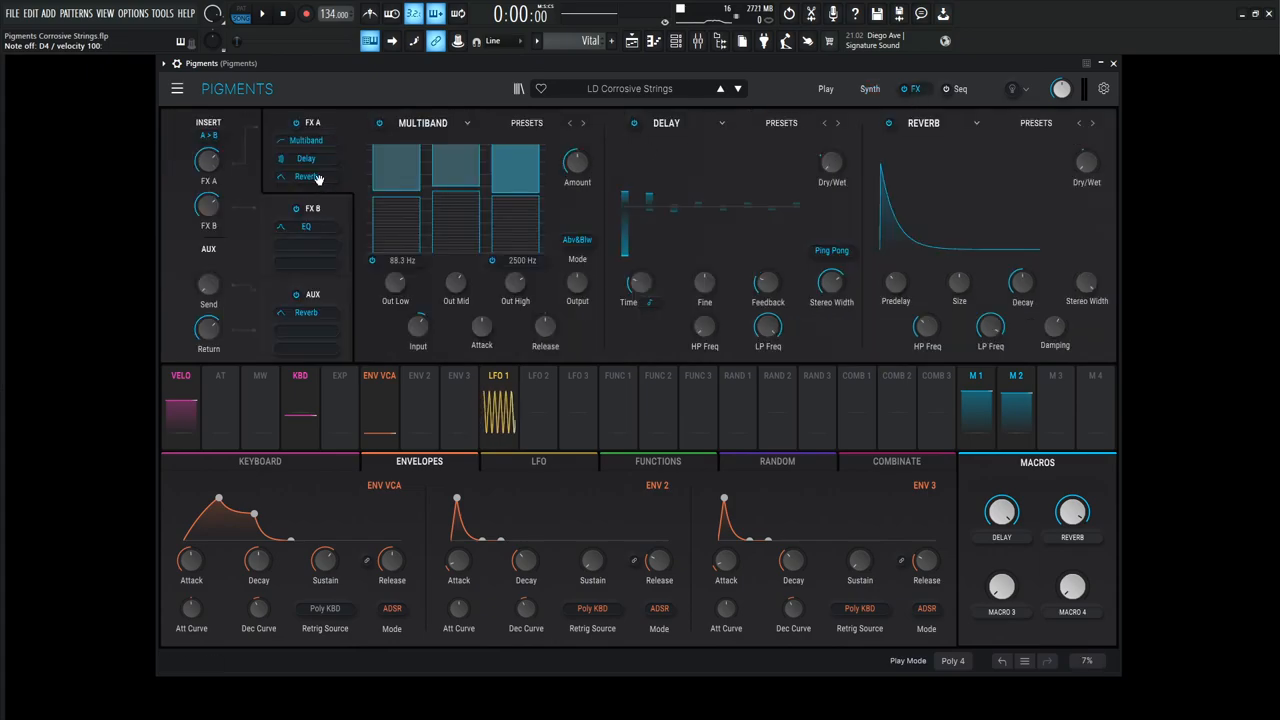
{"action": "left_click", "coordinate": [313, 208]}
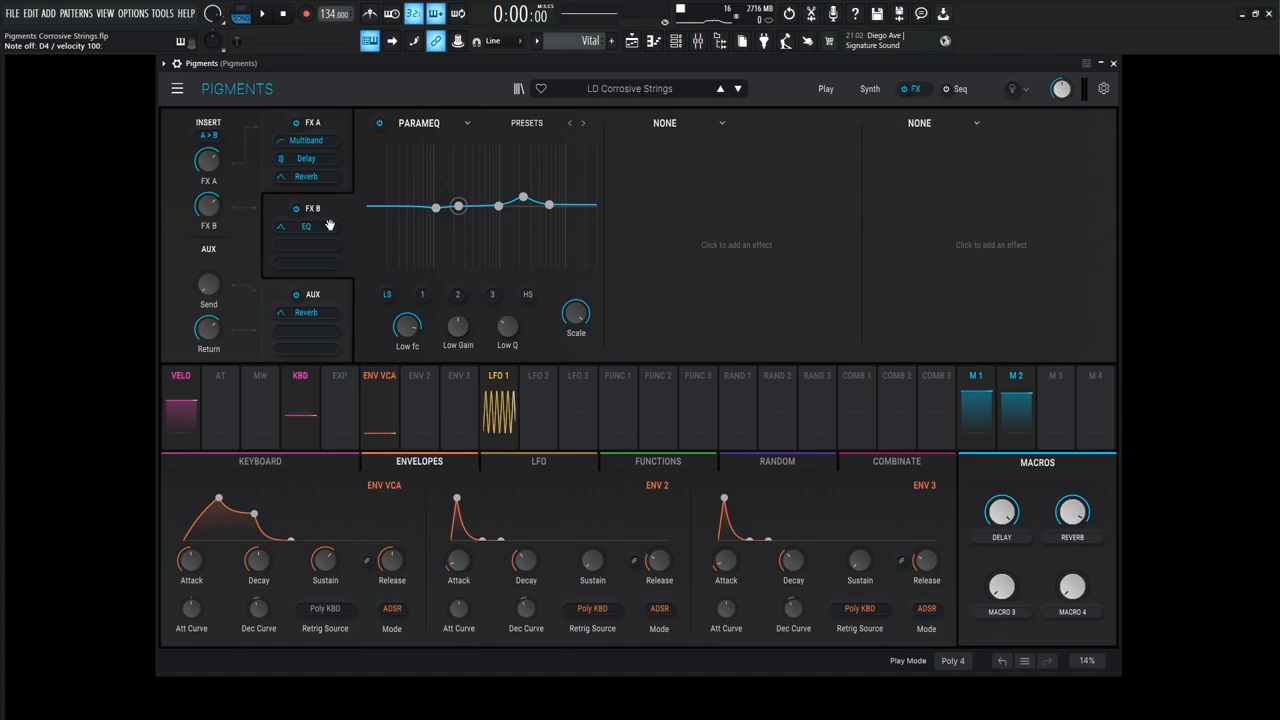
{"action": "left_click", "coordinate": [914, 89]}
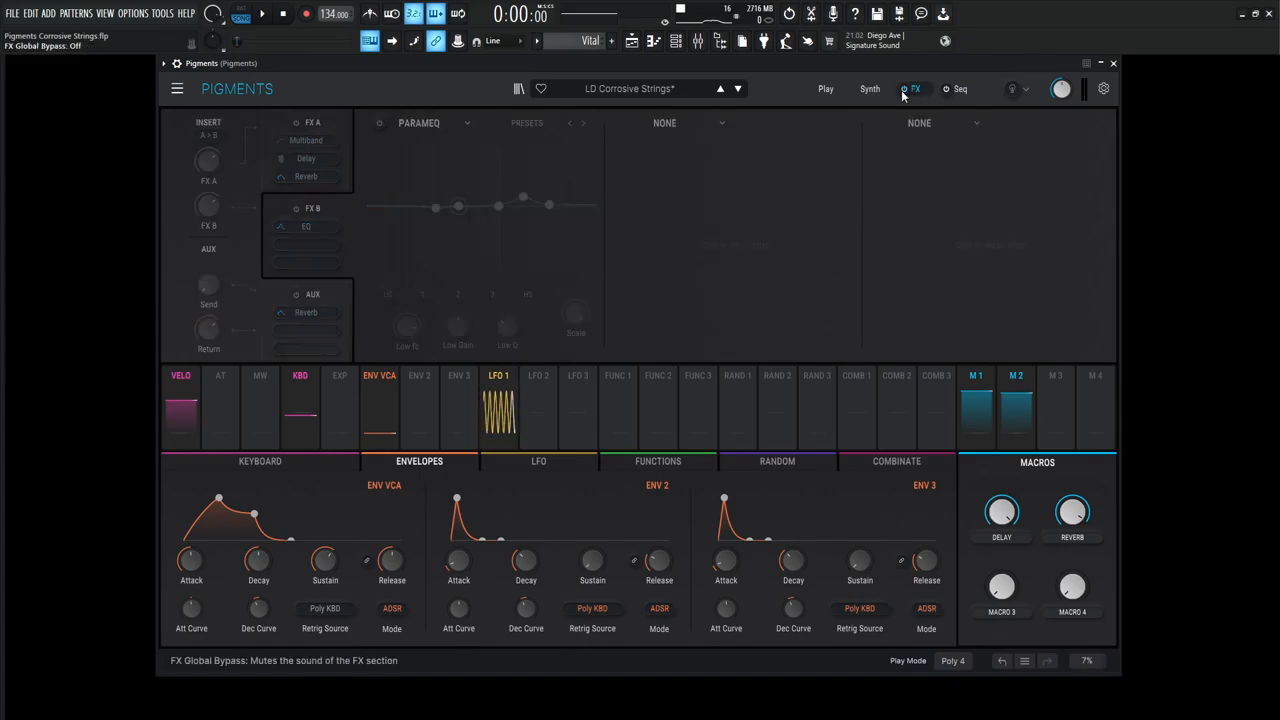
{"action": "left_click", "coordinate": [869, 89]}
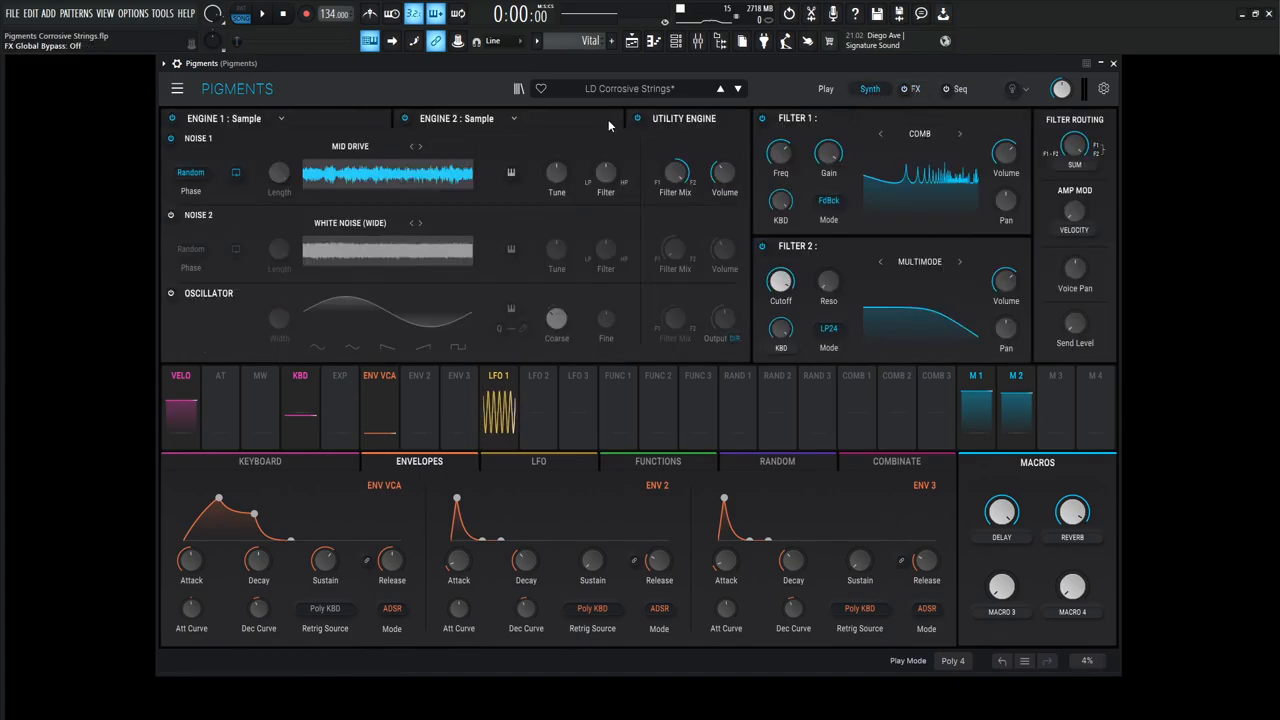
- Expand Engine 1's Sample/Granular panel and browse its sample list to the Suspended pad
{"action": "left_click", "coordinate": [405, 118]}
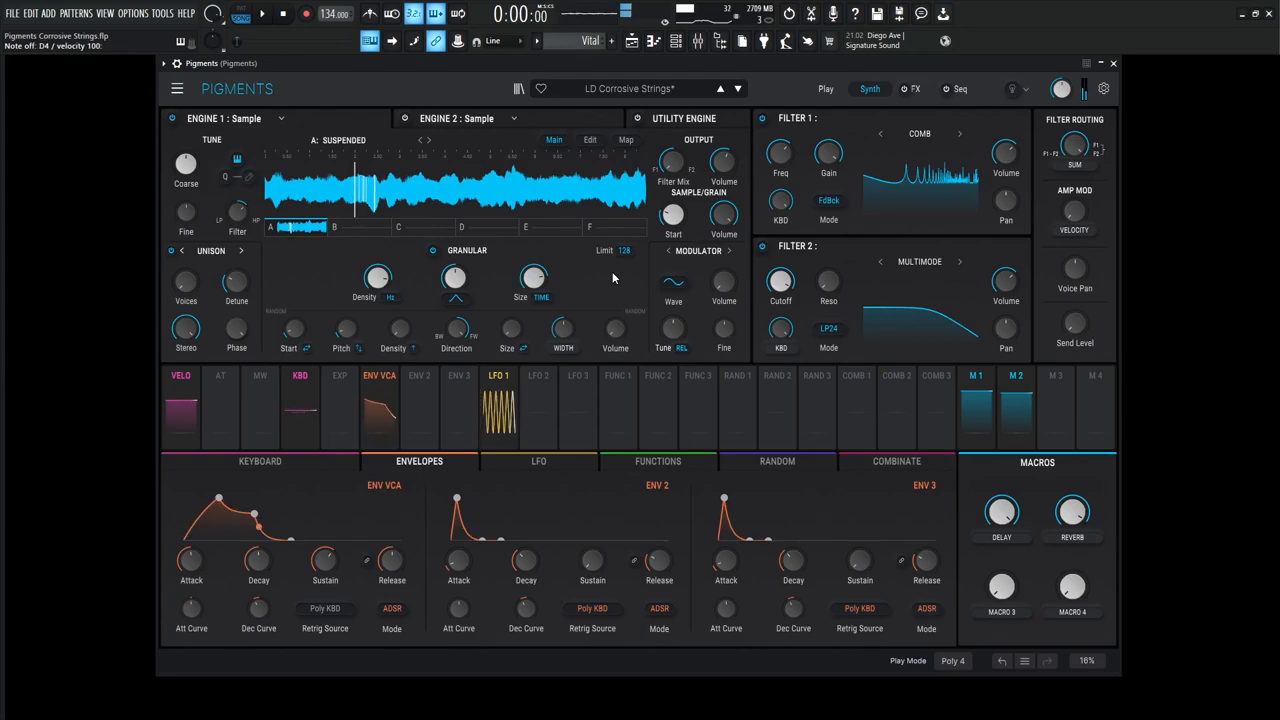
{"action": "scroll", "scroll_direction": "down", "scroll_amount": 3}
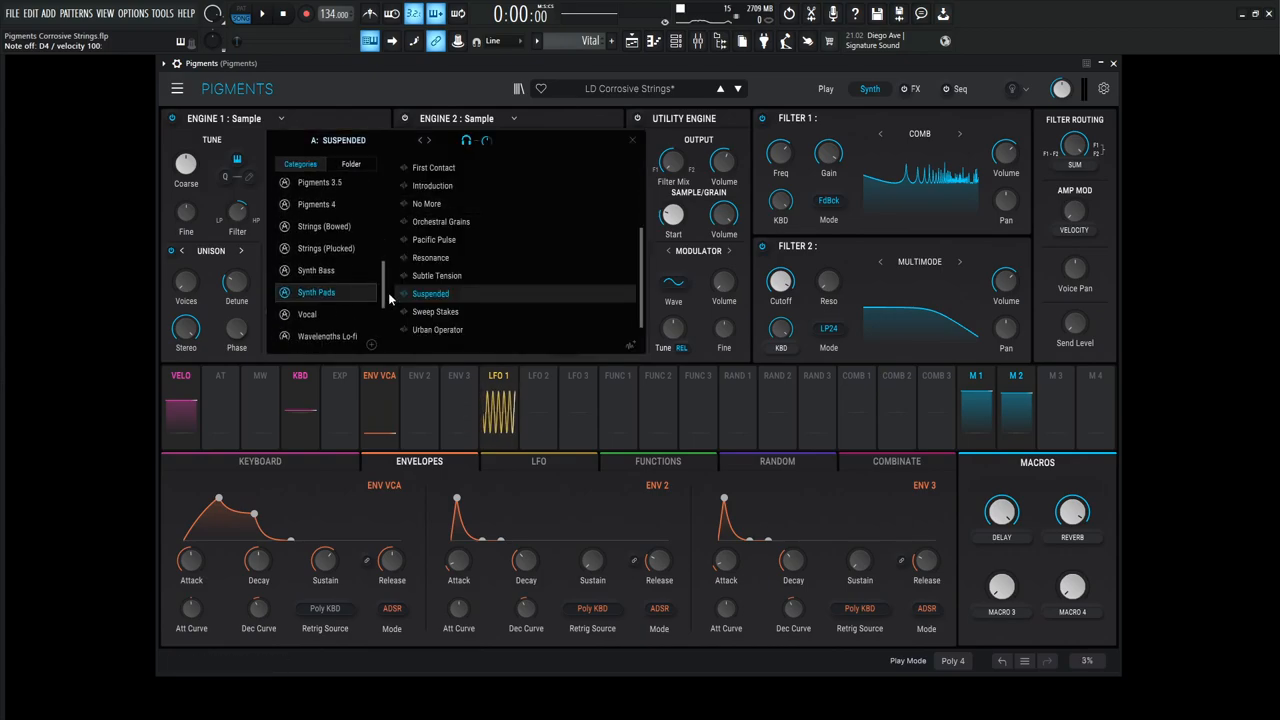
{"action": "scroll", "scroll_direction": "down", "scroll_amount": 3}
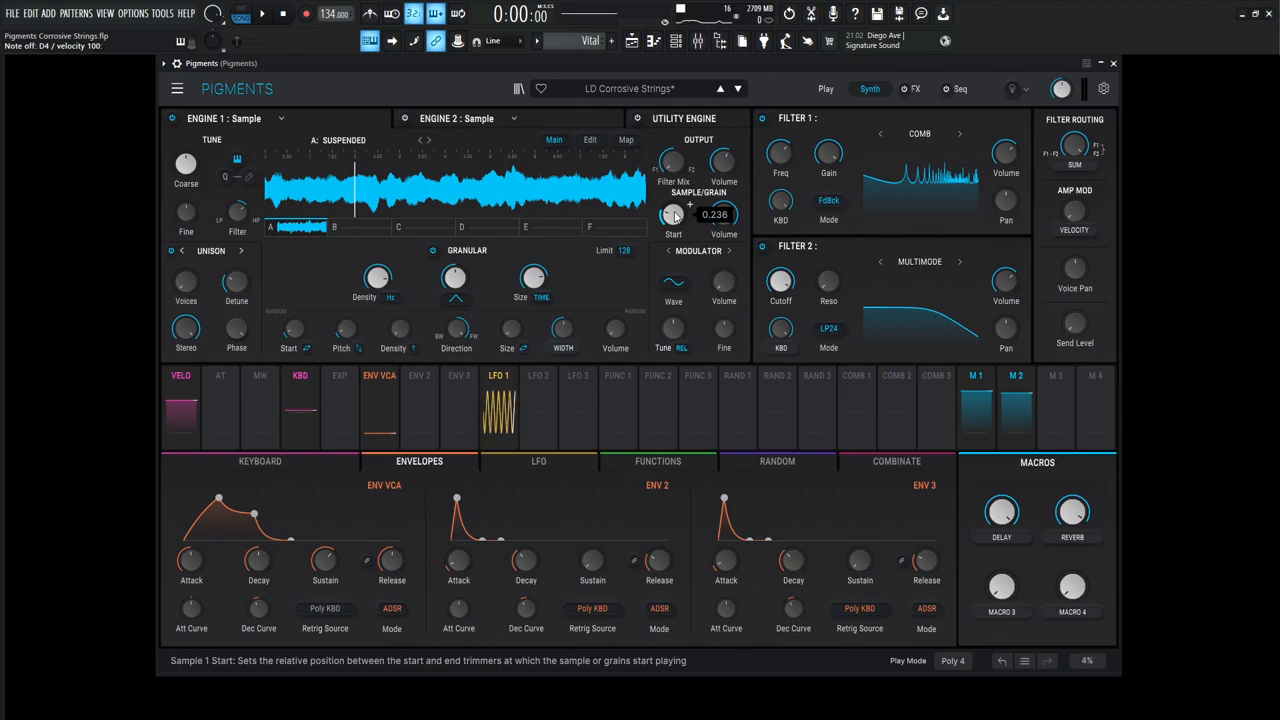
{"action": "mouse_move", "coordinate": [377, 278]}
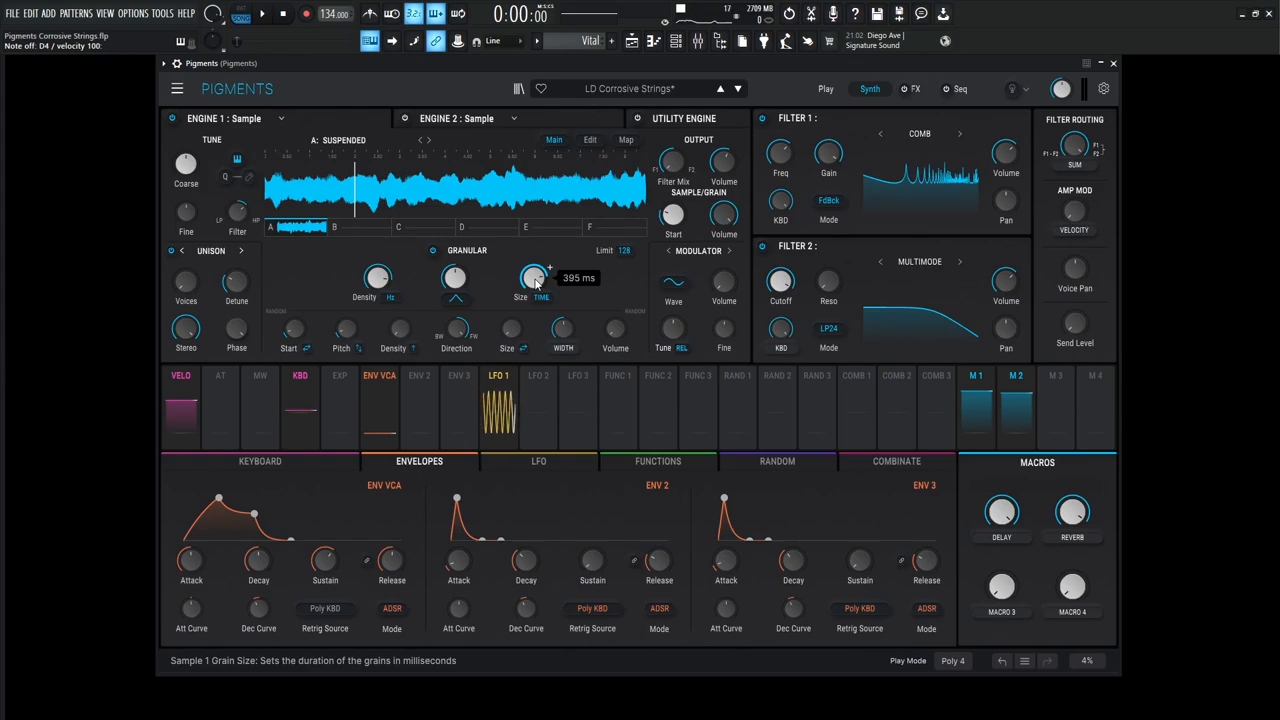
{"action": "mouse_move", "coordinate": [296, 327]}
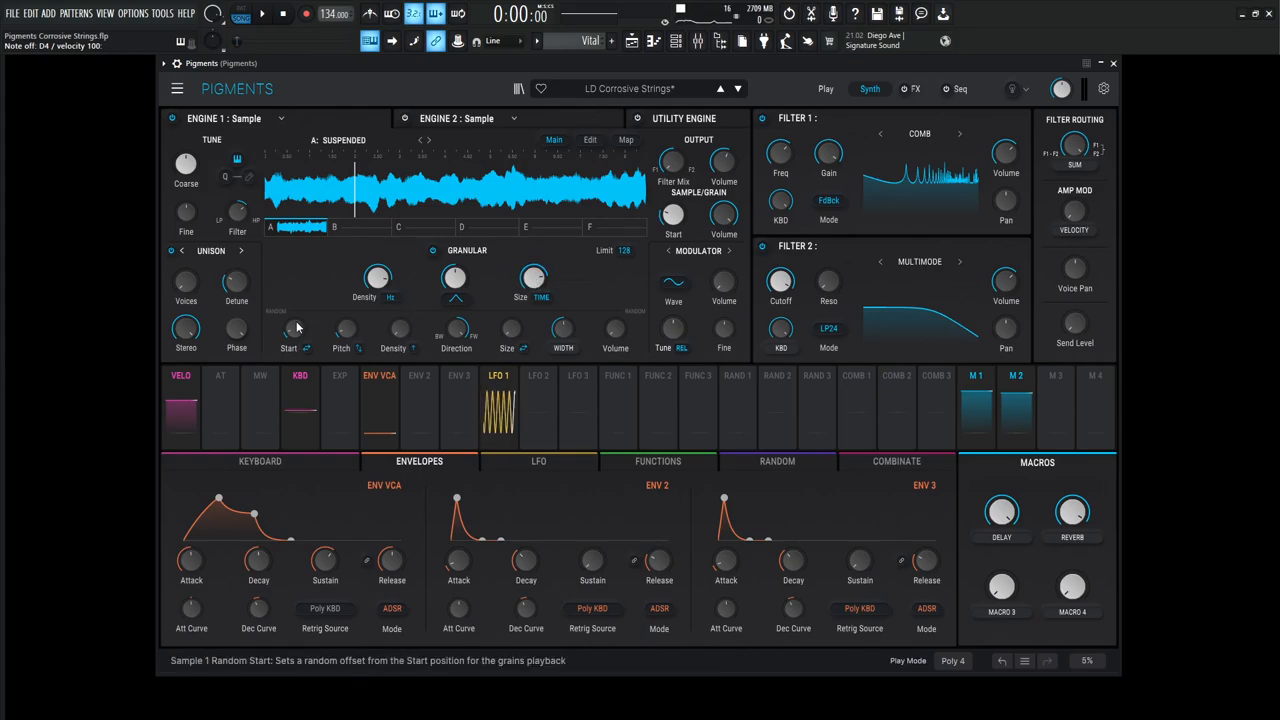
{"action": "mouse_move", "coordinate": [405, 335]}
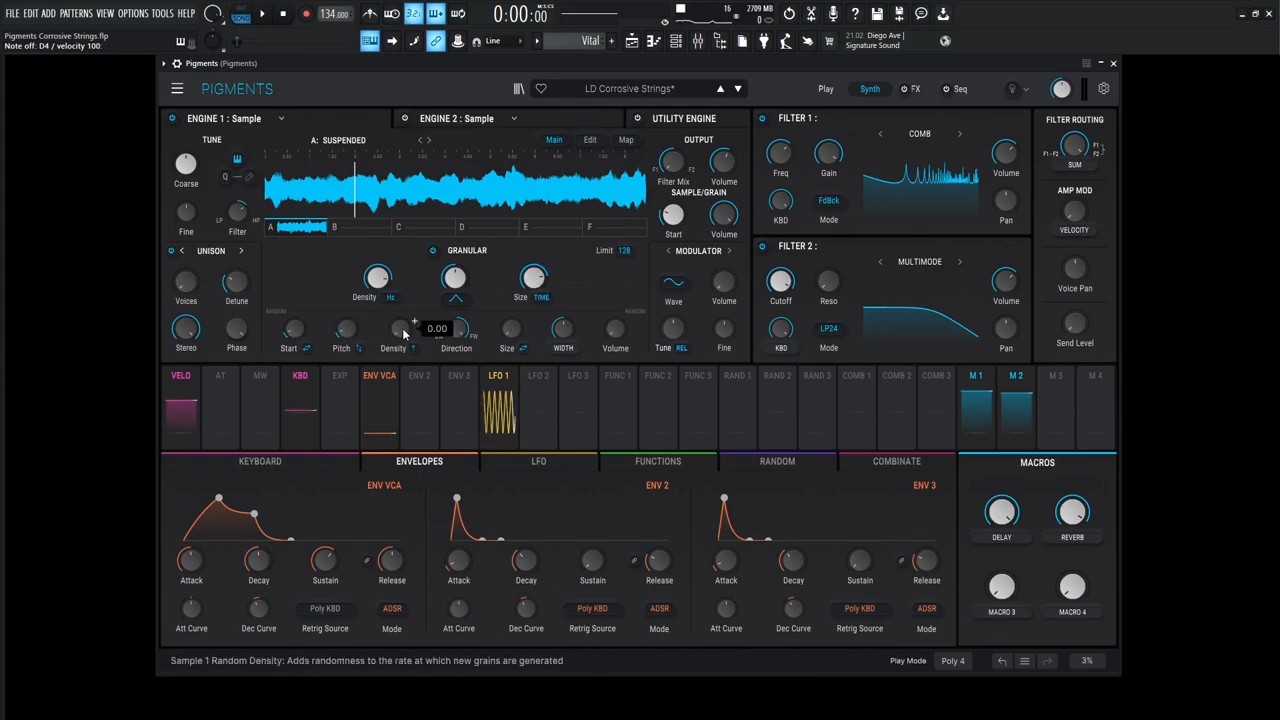
{"action": "mouse_move", "coordinate": [563, 330]}
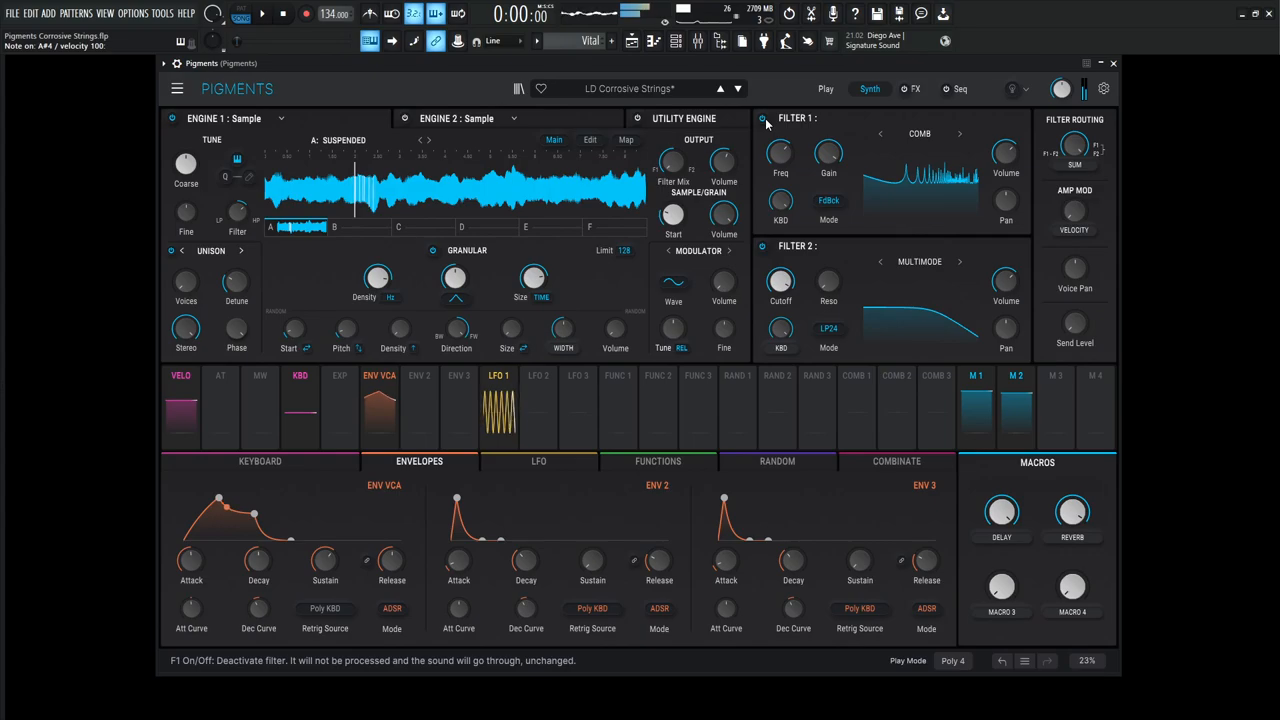
{"action": "left_click", "coordinate": [763, 118]}
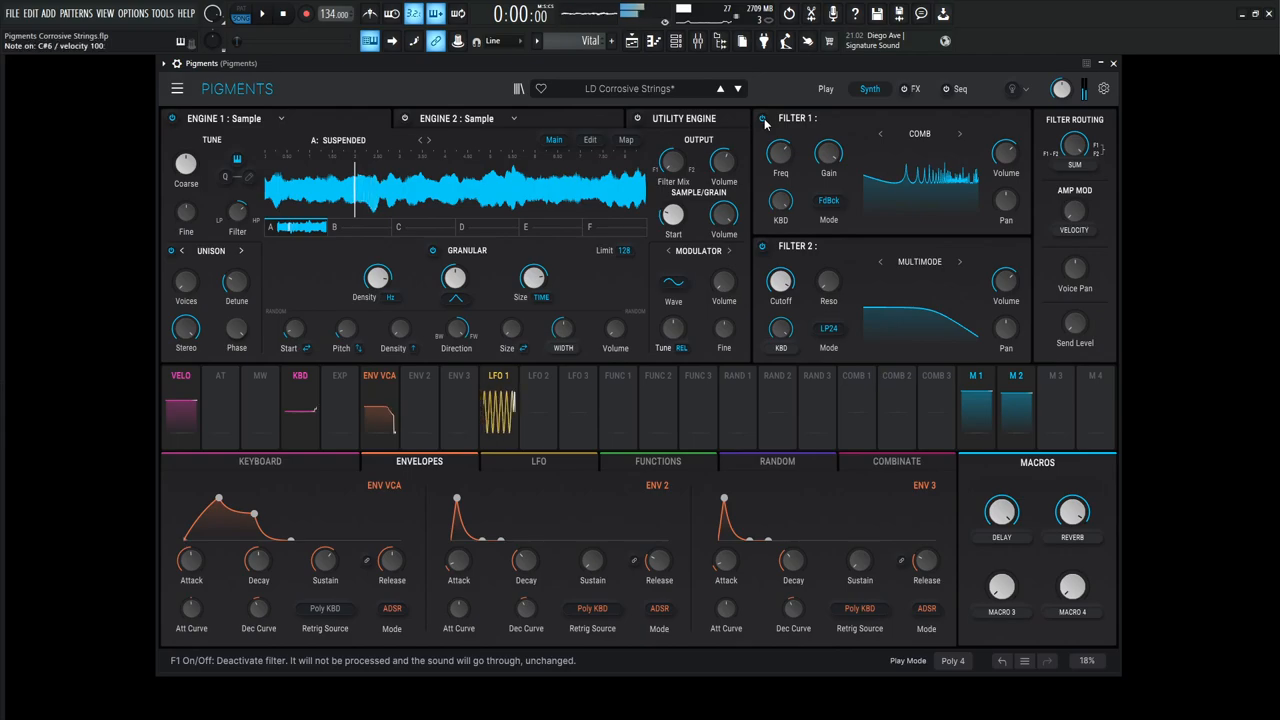
{"action": "left_click", "coordinate": [762, 118]}
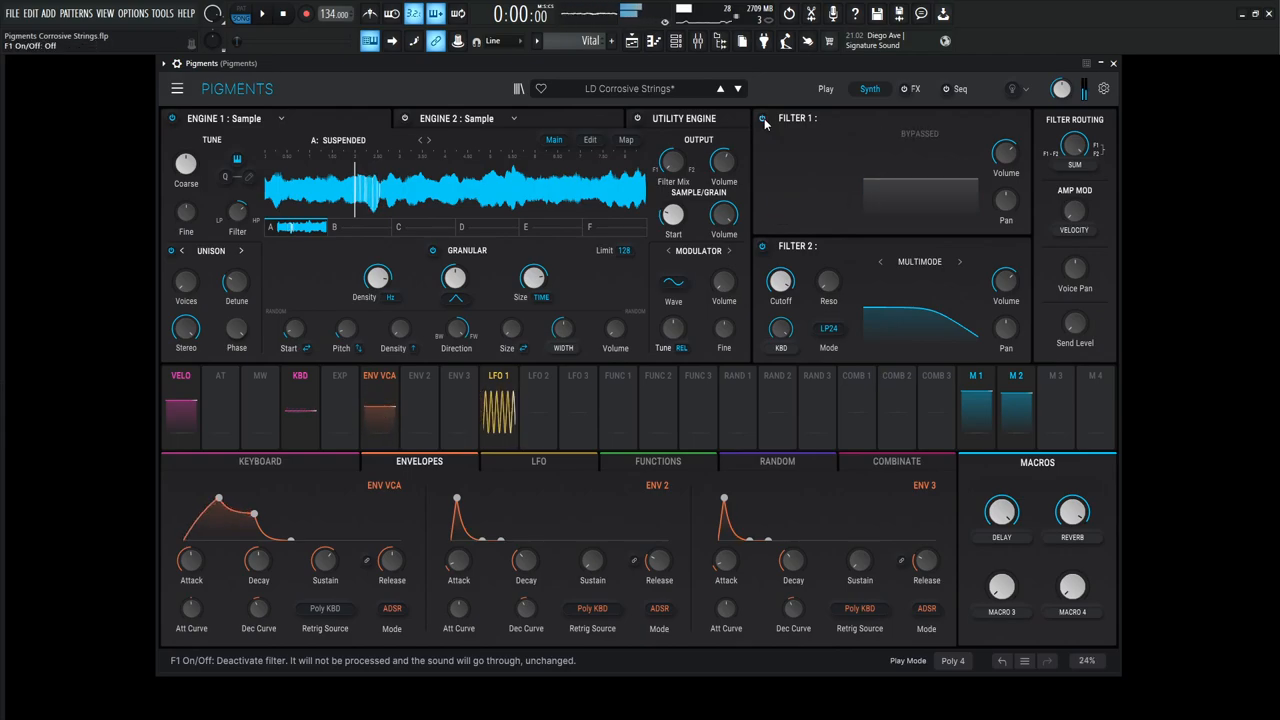
{"action": "left_click", "coordinate": [763, 118]}
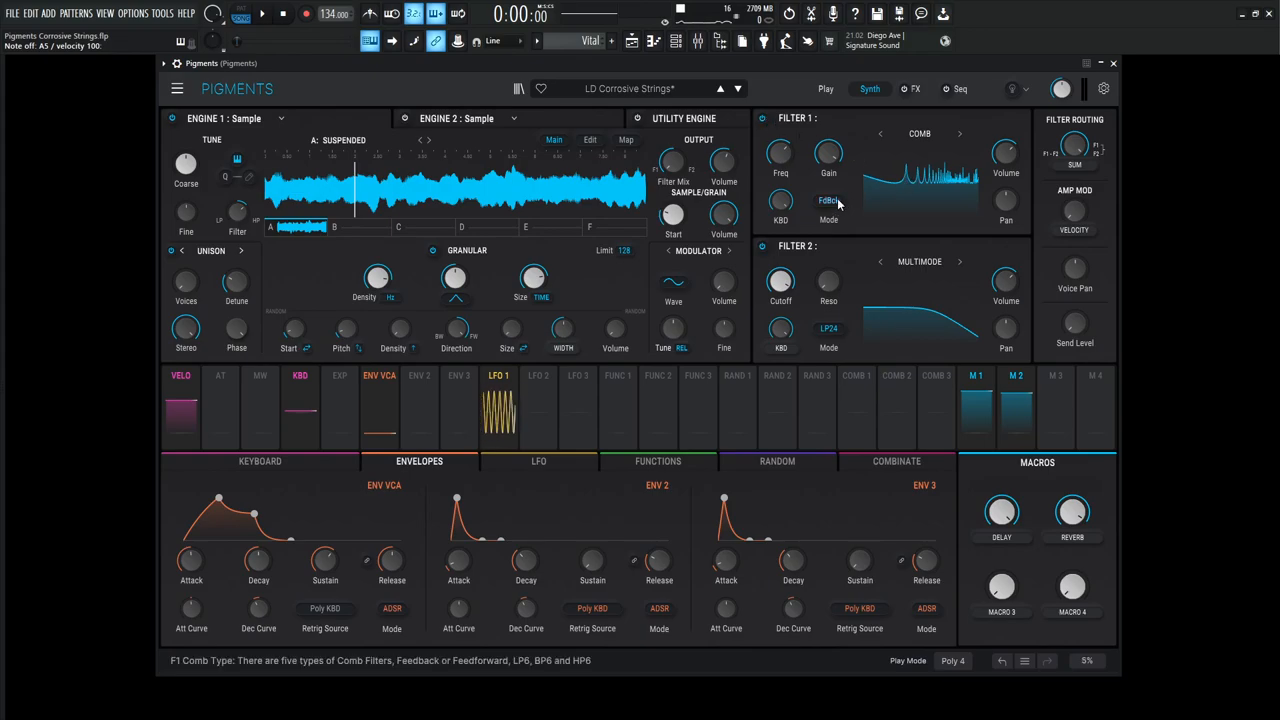
{"action": "left_click", "coordinate": [828, 204]}
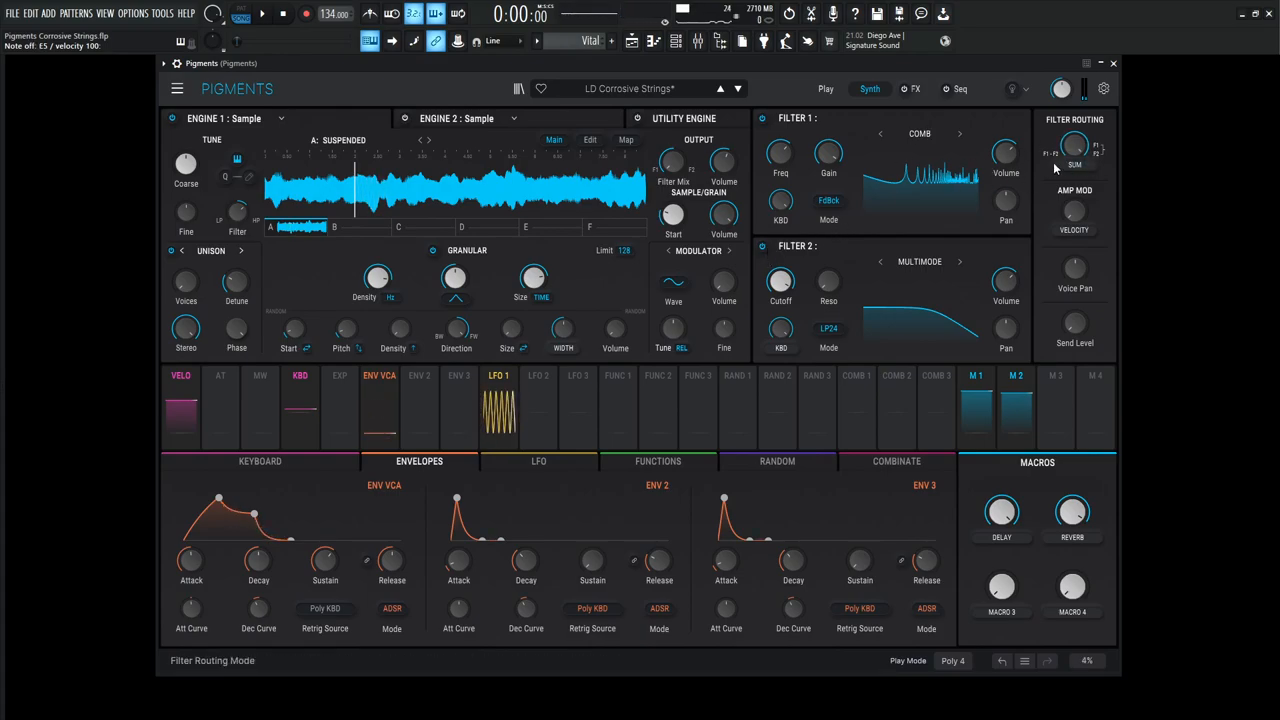
{"action": "mouse_move", "coordinate": [1074, 145]}
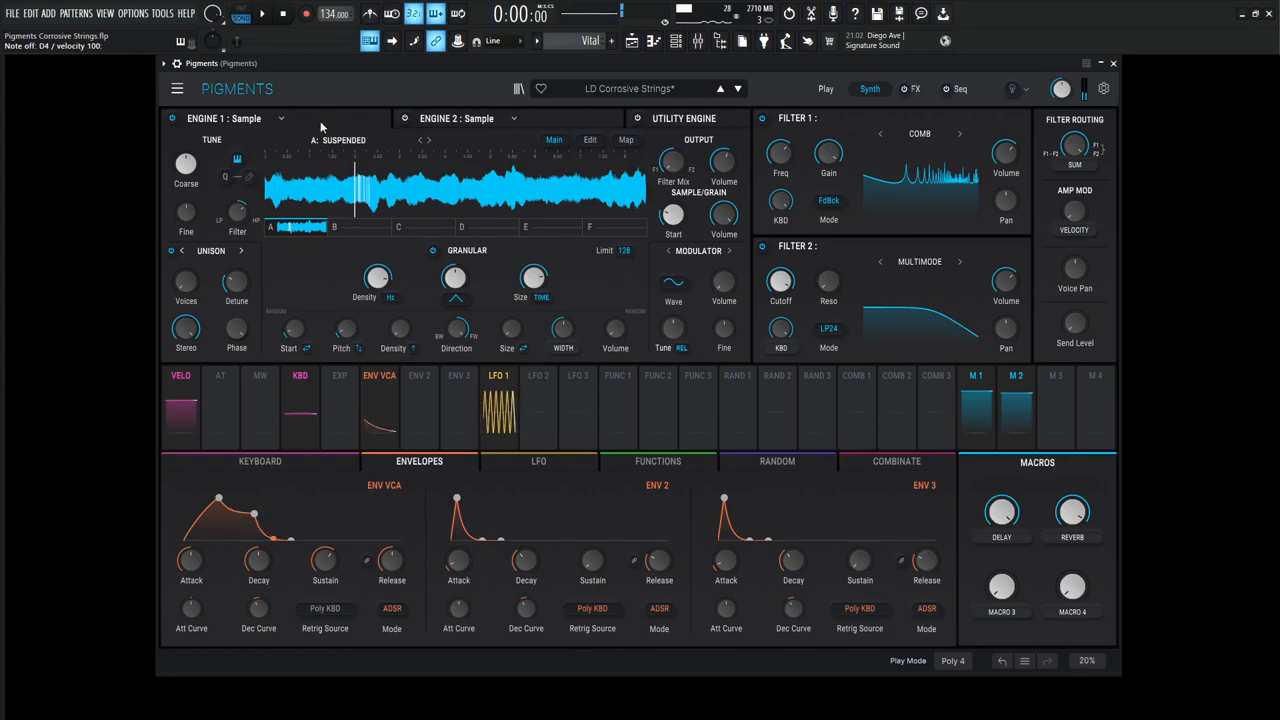
- Expand Engine 2's Sample/Granular panel with its Bowed Acoustic sample, then show the three LFOs
{"action": "left_click", "coordinate": [171, 118]}
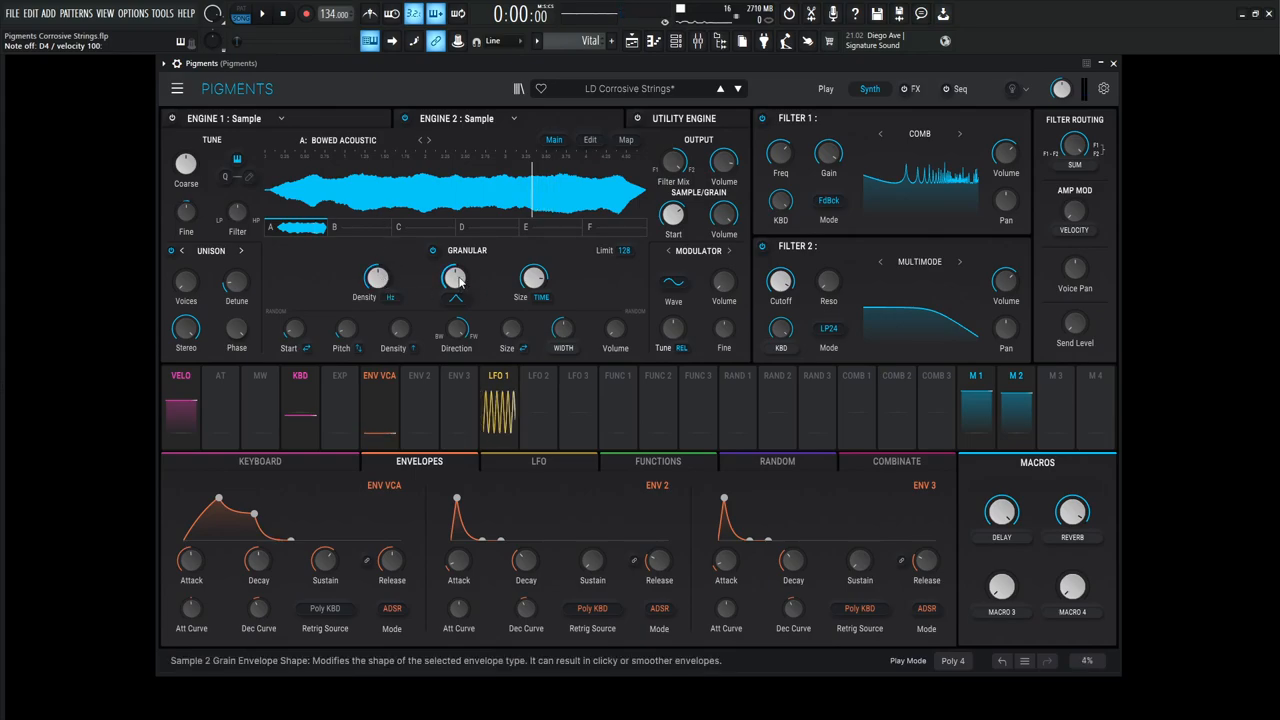
{"action": "mouse_move", "coordinate": [533, 278]}
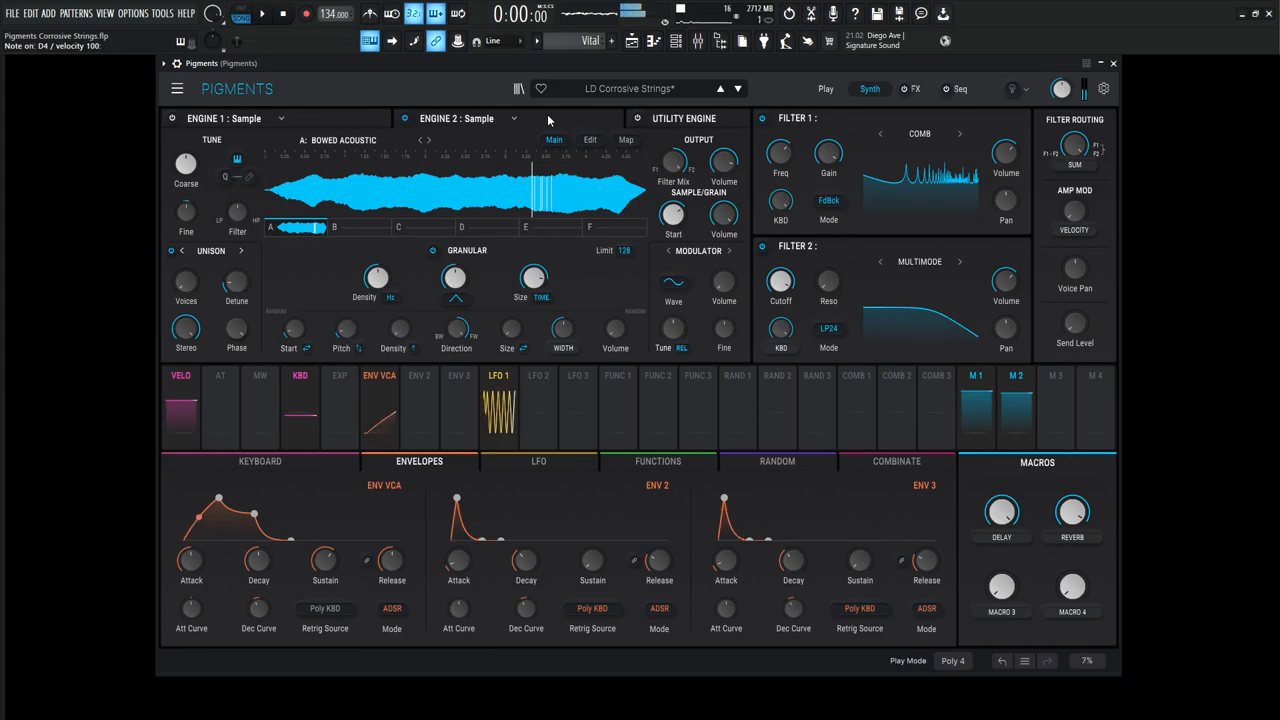
{"action": "mouse_move", "coordinate": [410, 210]}
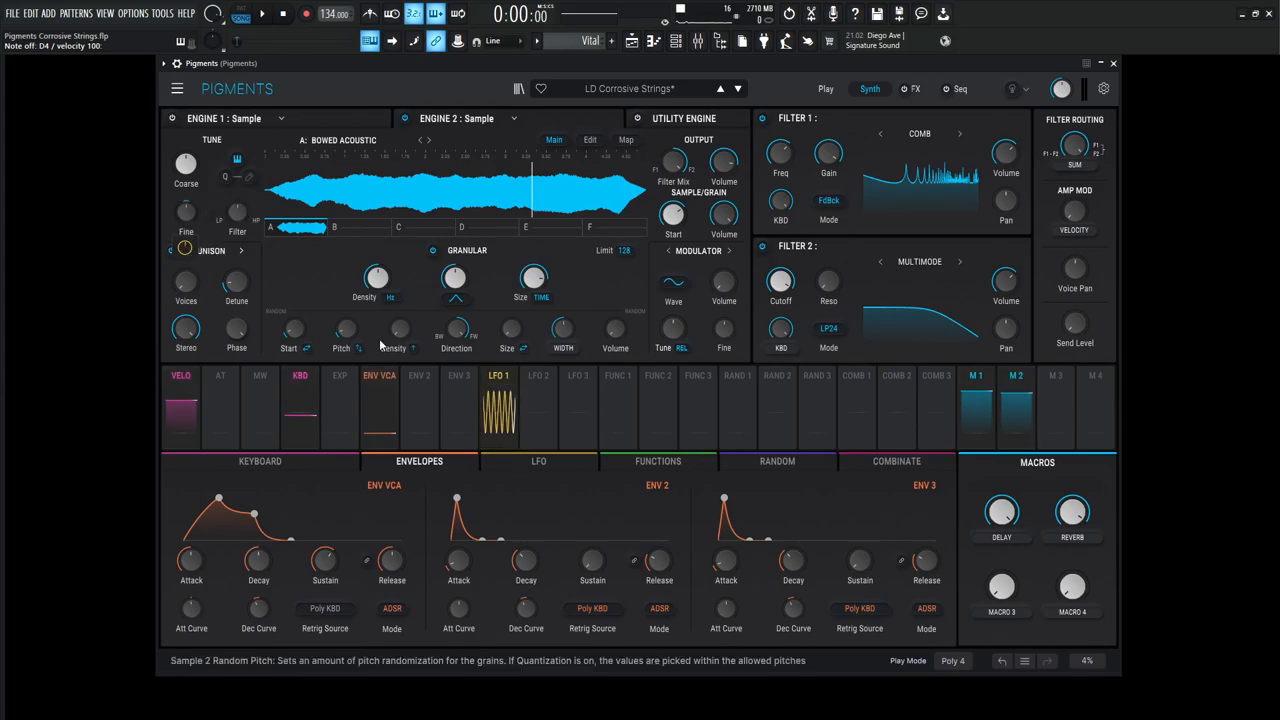
{"action": "left_click", "coordinate": [538, 461]}
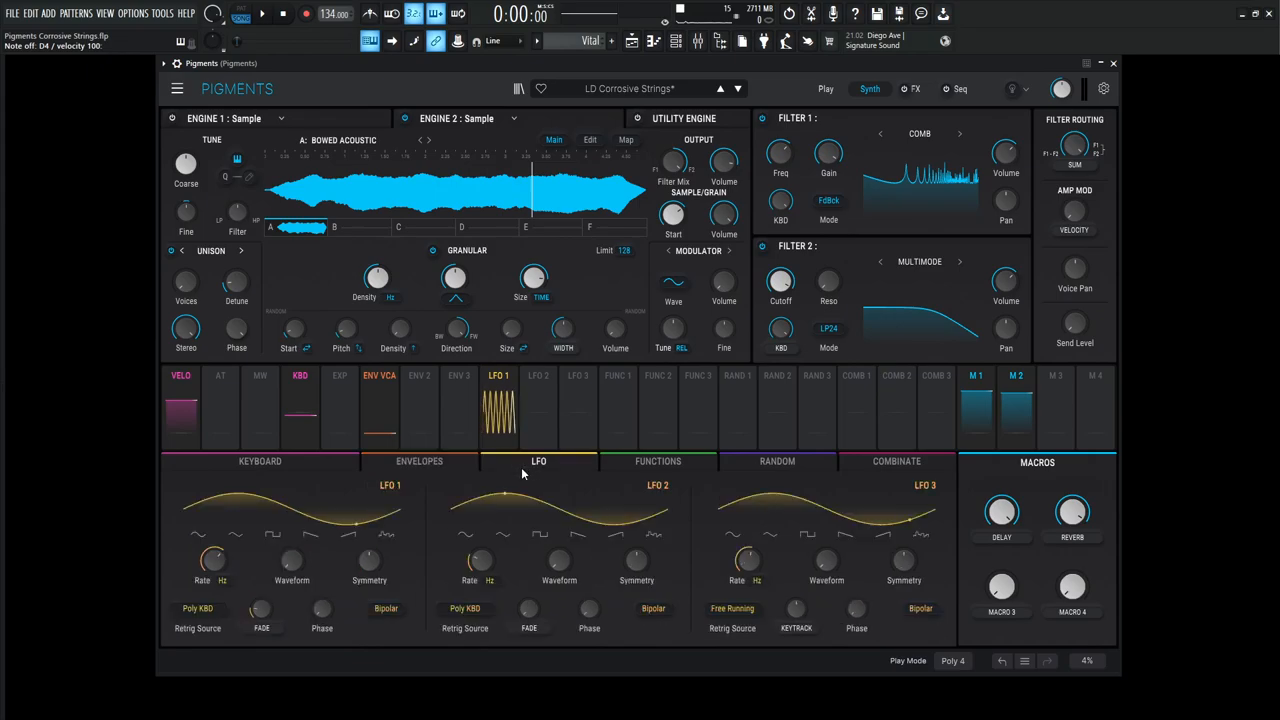
- Raise the LFO 1 Rate knob to about 11.2 Hz
{"action": "left_click_drag", "start_coordinate": [214, 560], "coordinate": [218, 550]}
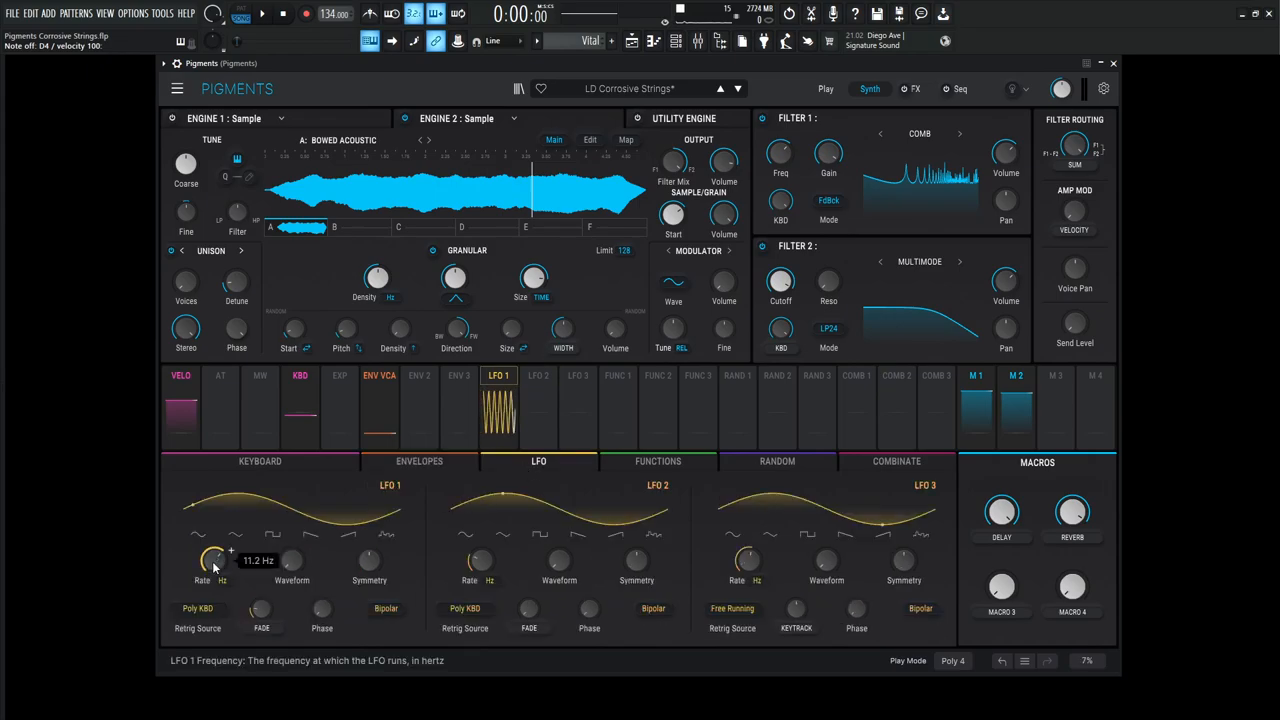
{"action": "mouse_move", "coordinate": [260, 610]}
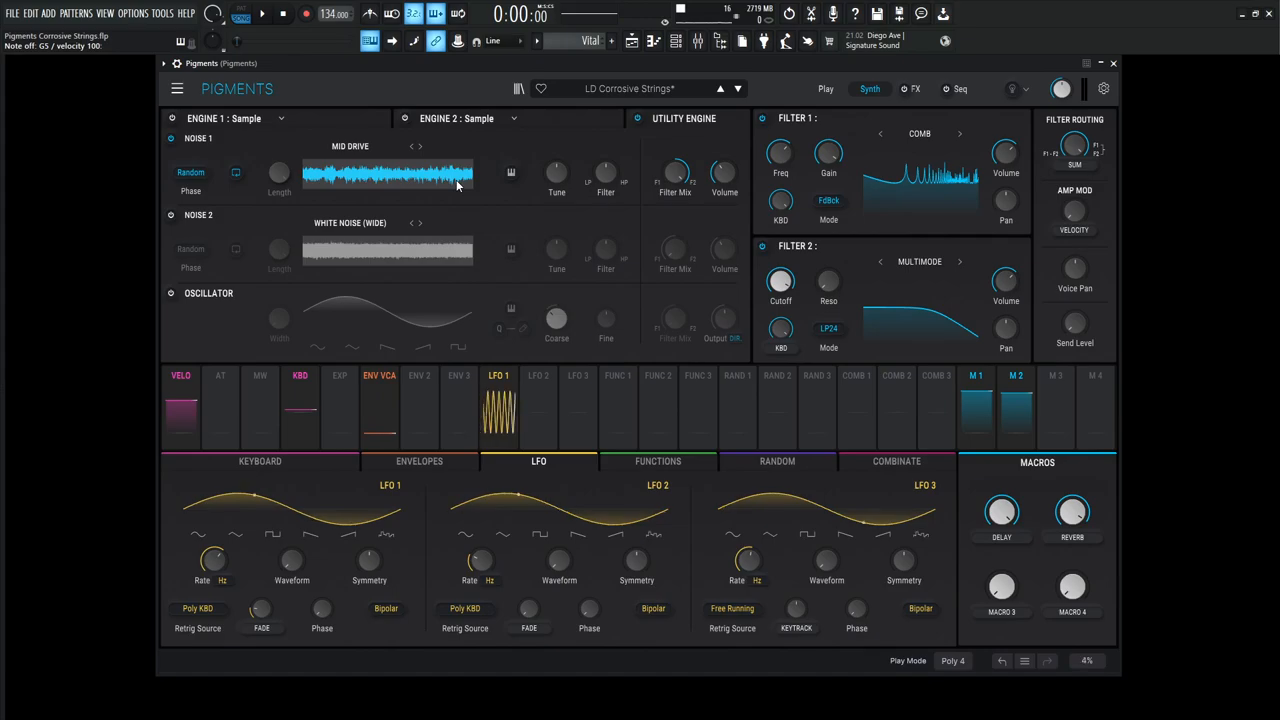
{"action": "mouse_move", "coordinate": [556, 172]}
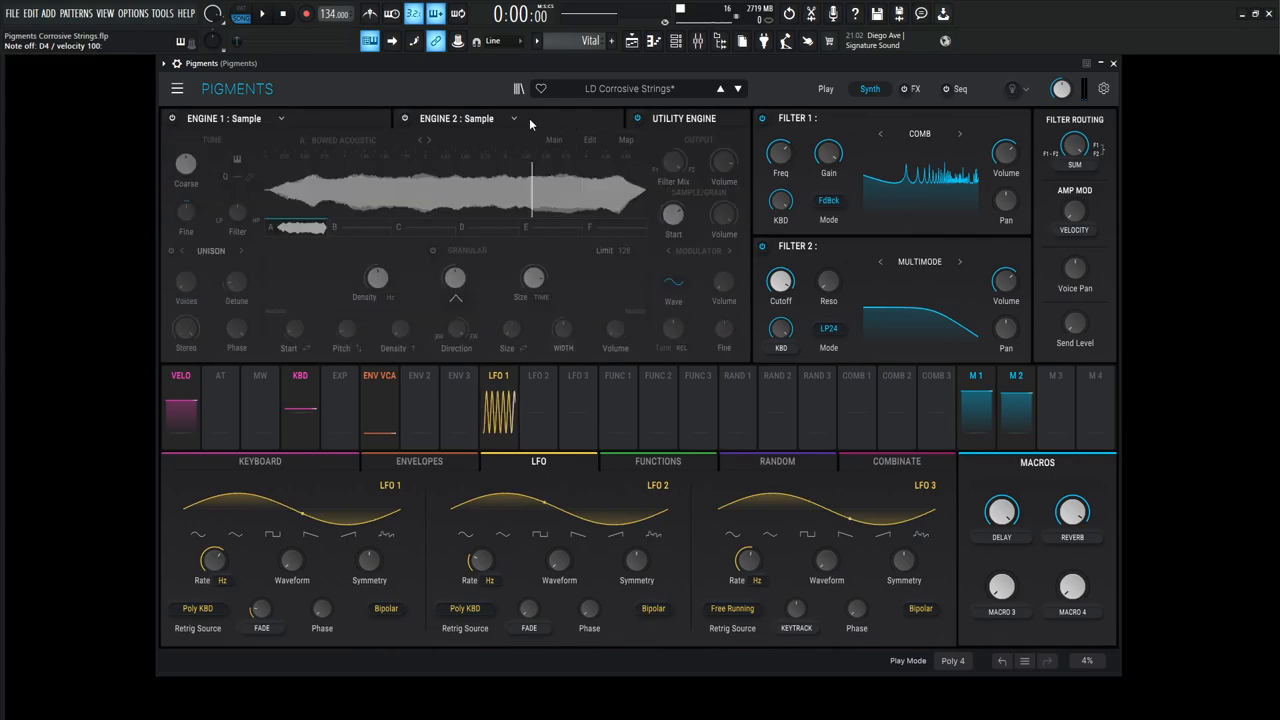
- Show the envelope settings for shaping the VCA attack, decay and attack curve
{"action": "left_click", "coordinate": [171, 118]}
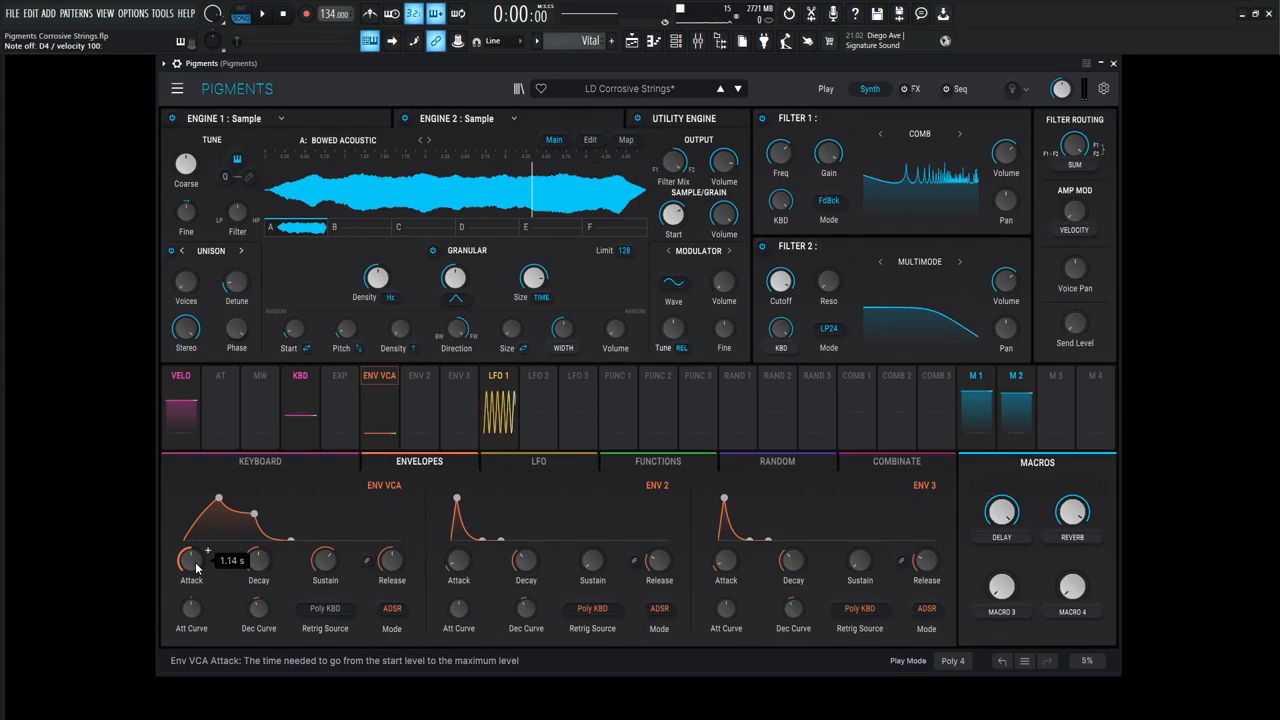
{"action": "mouse_move", "coordinate": [258, 560]}
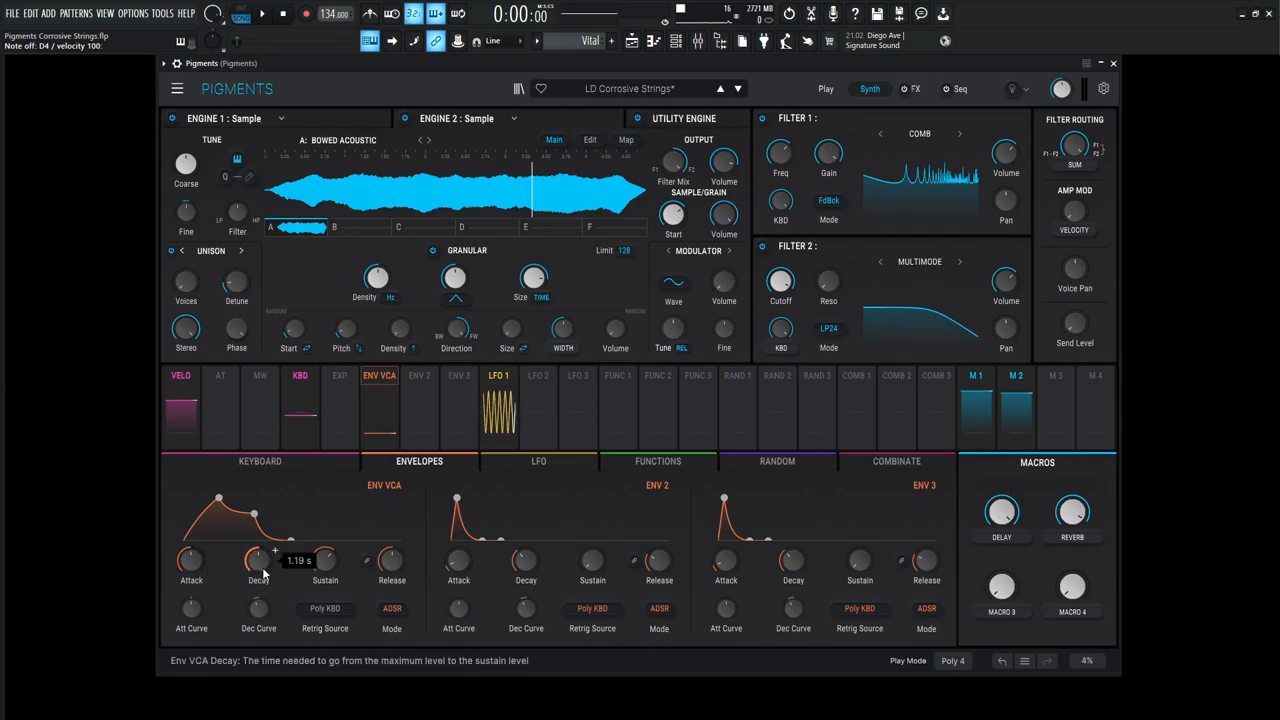
{"action": "mouse_move", "coordinate": [325, 560]}
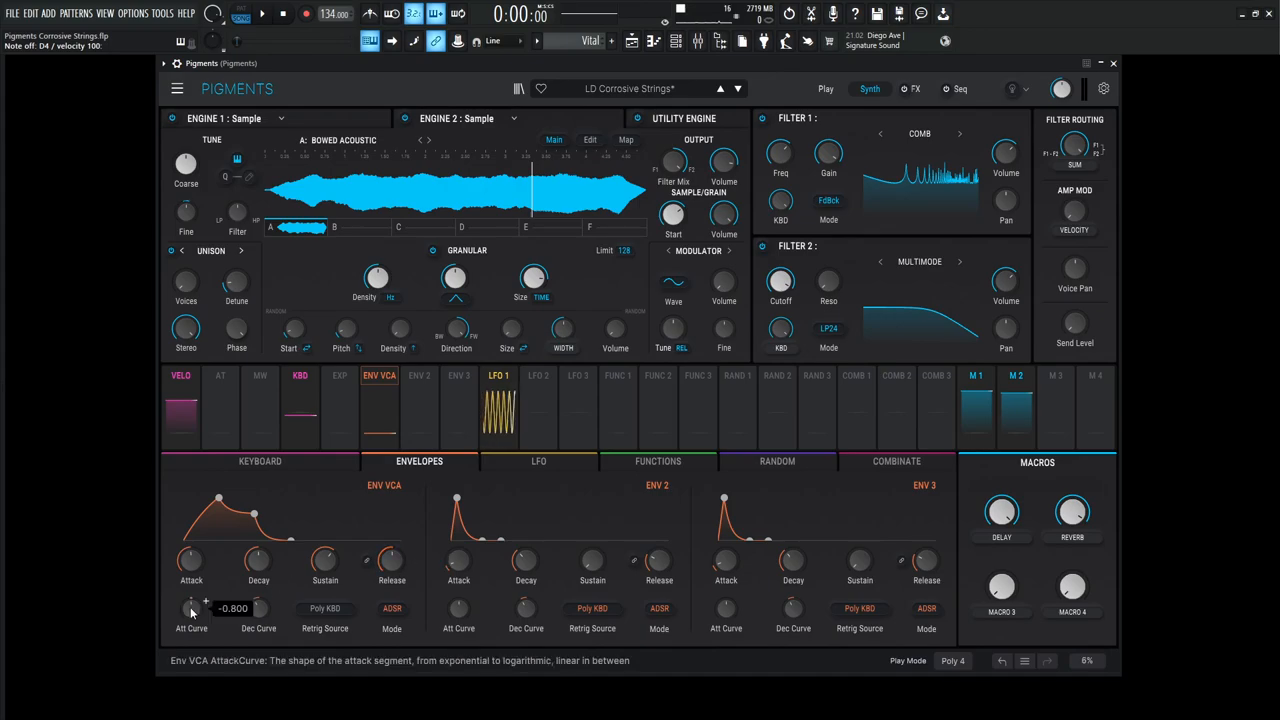
{"action": "mouse_move", "coordinate": [253, 615]}
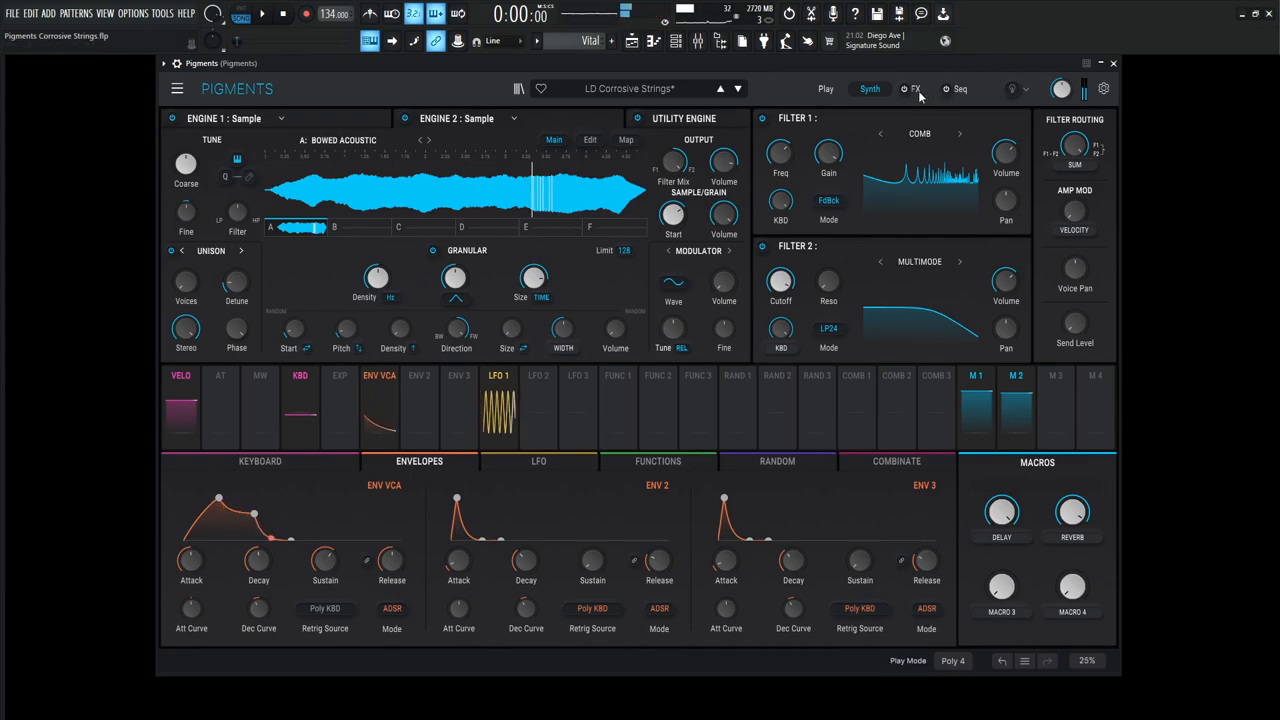
- On FX A, mute Delay and Reverb, then bypass and re-enable the Multiband to audition it alone
{"action": "left_click", "coordinate": [915, 89]}
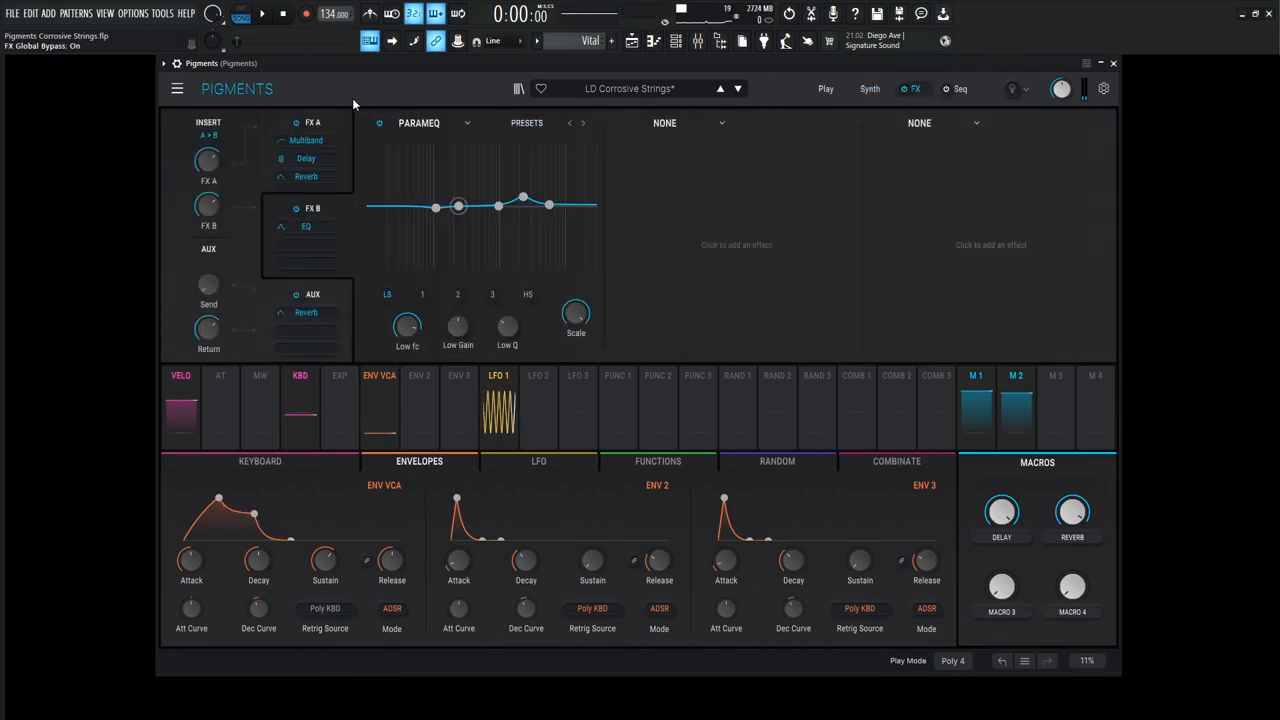
{"action": "left_click", "coordinate": [305, 140]}
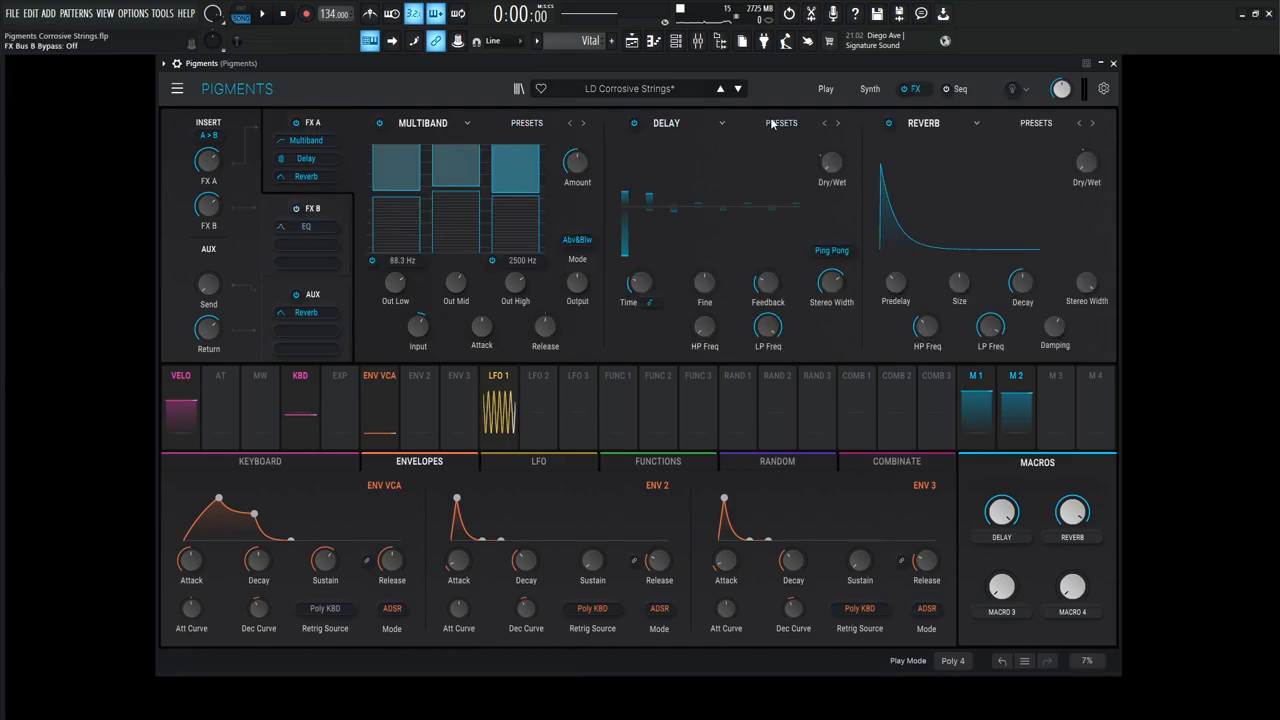
{"action": "left_click", "coordinate": [379, 122]}
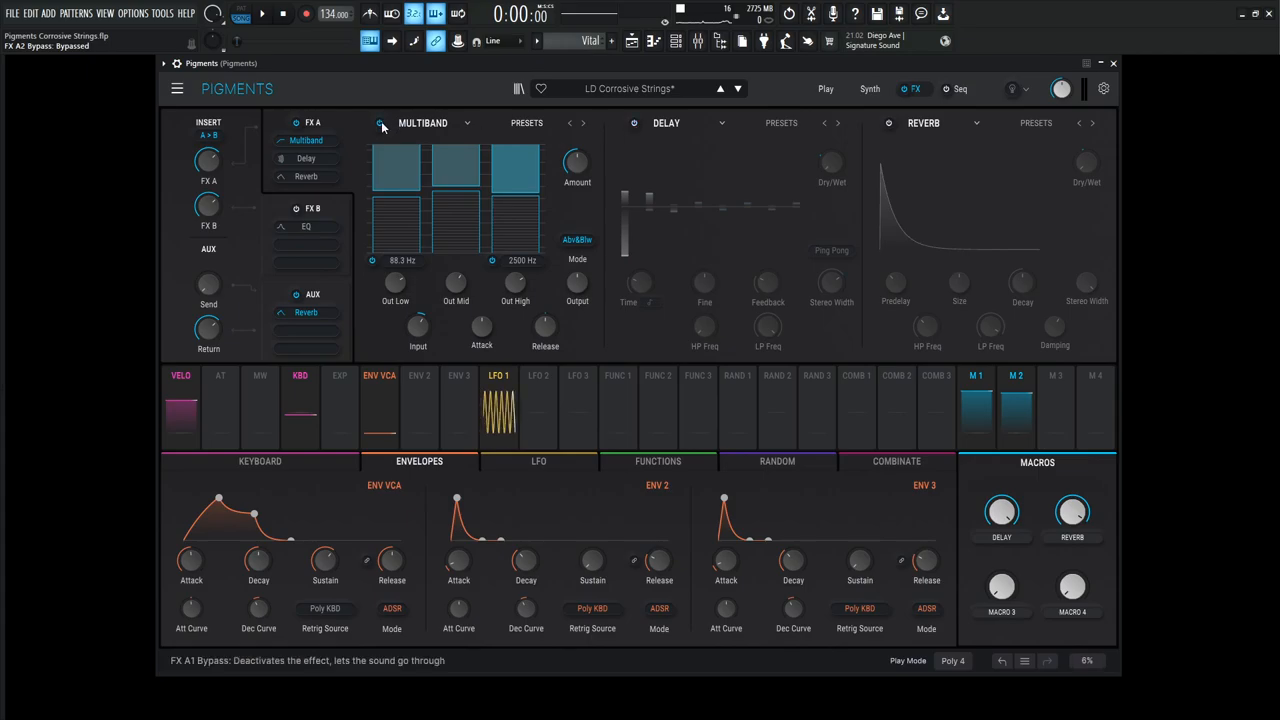
{"action": "left_click", "coordinate": [379, 122]}
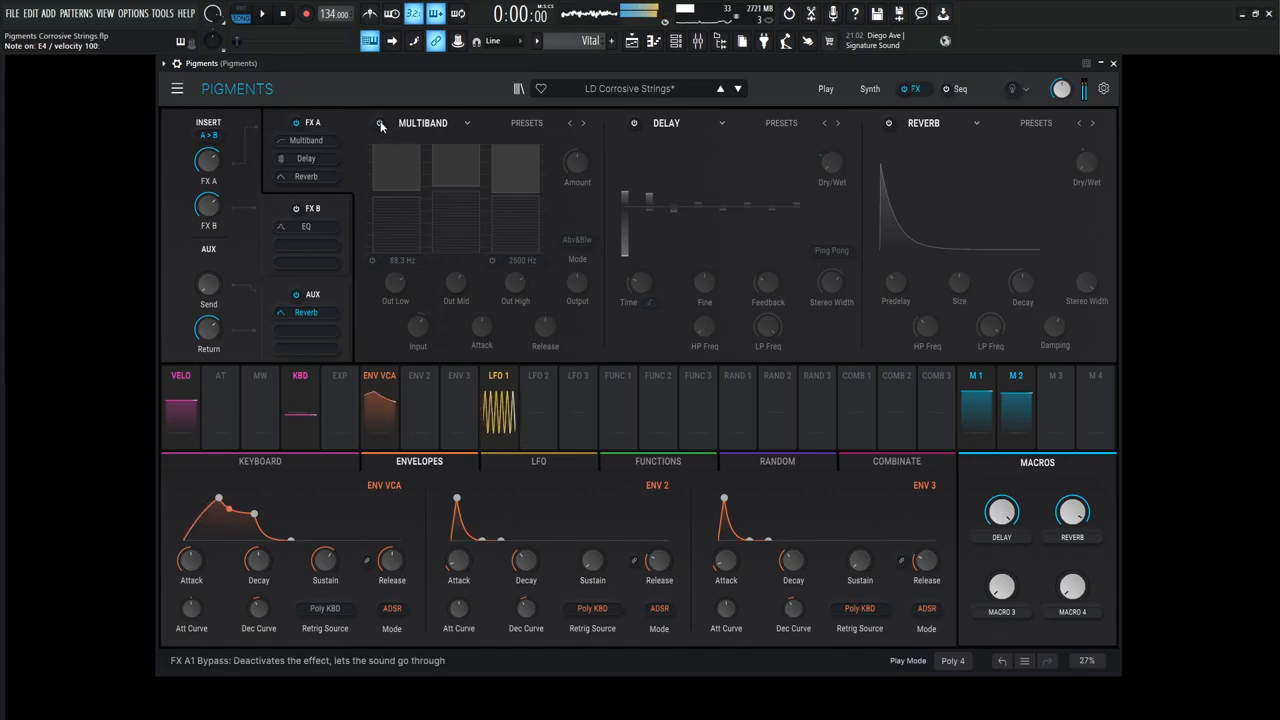
{"action": "left_click", "coordinate": [379, 122]}
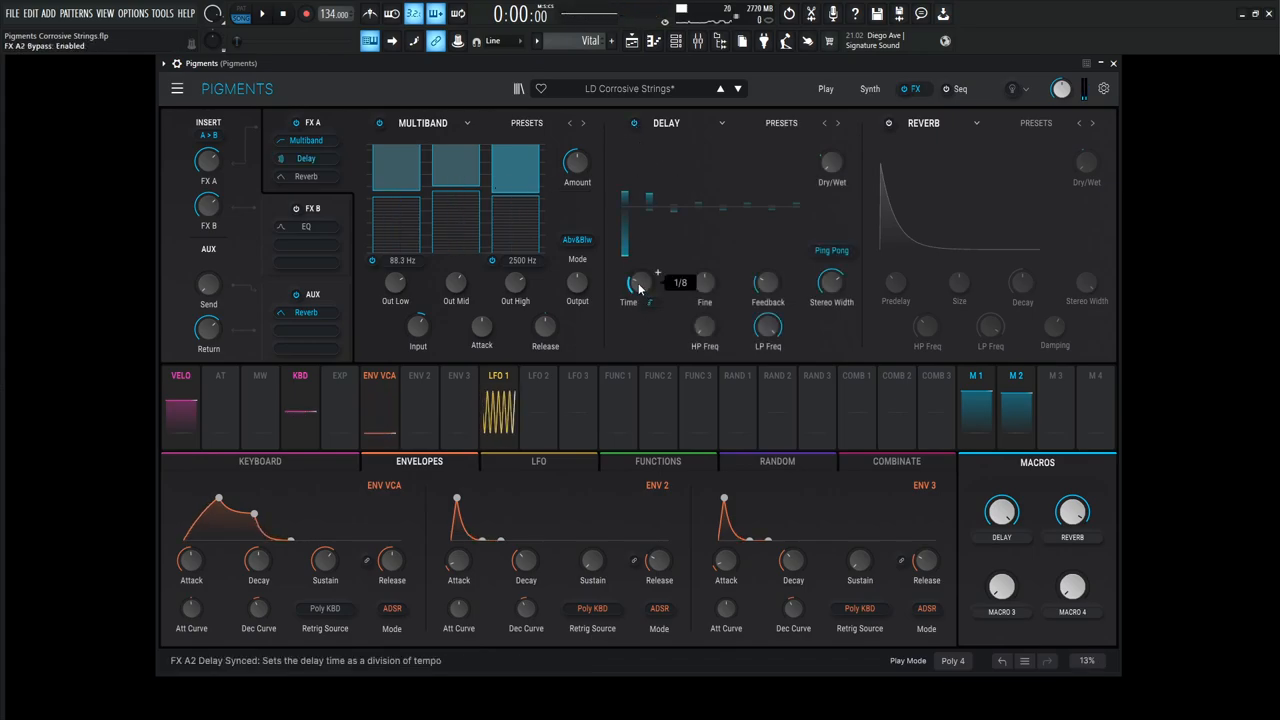
{"action": "mouse_move", "coordinate": [768, 284]}
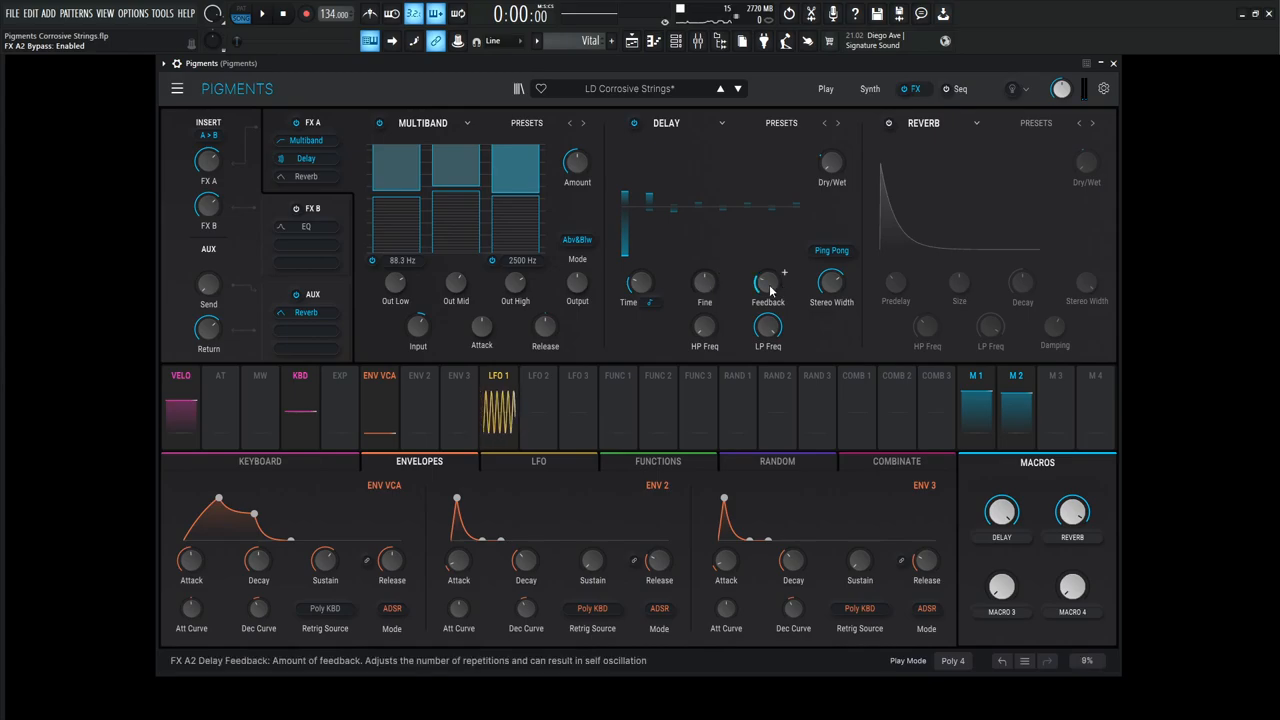
{"action": "mouse_move", "coordinate": [831, 287]}
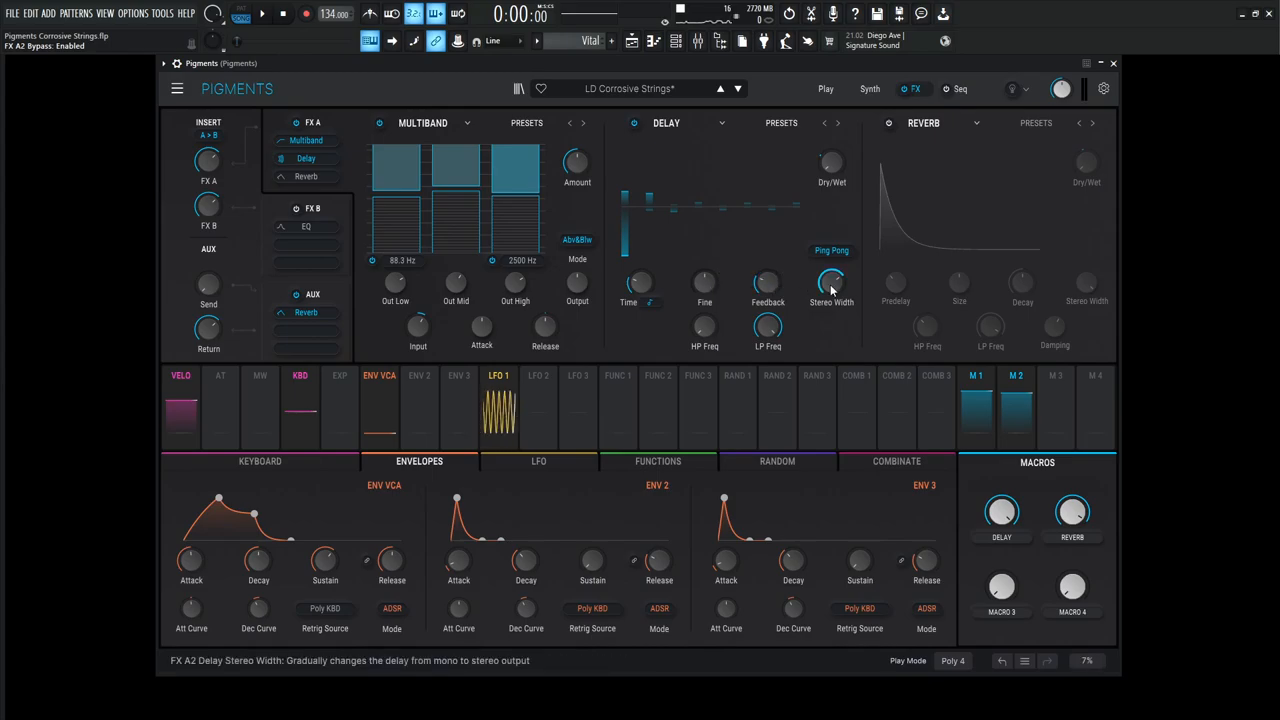
{"action": "mouse_move", "coordinate": [704, 327]}
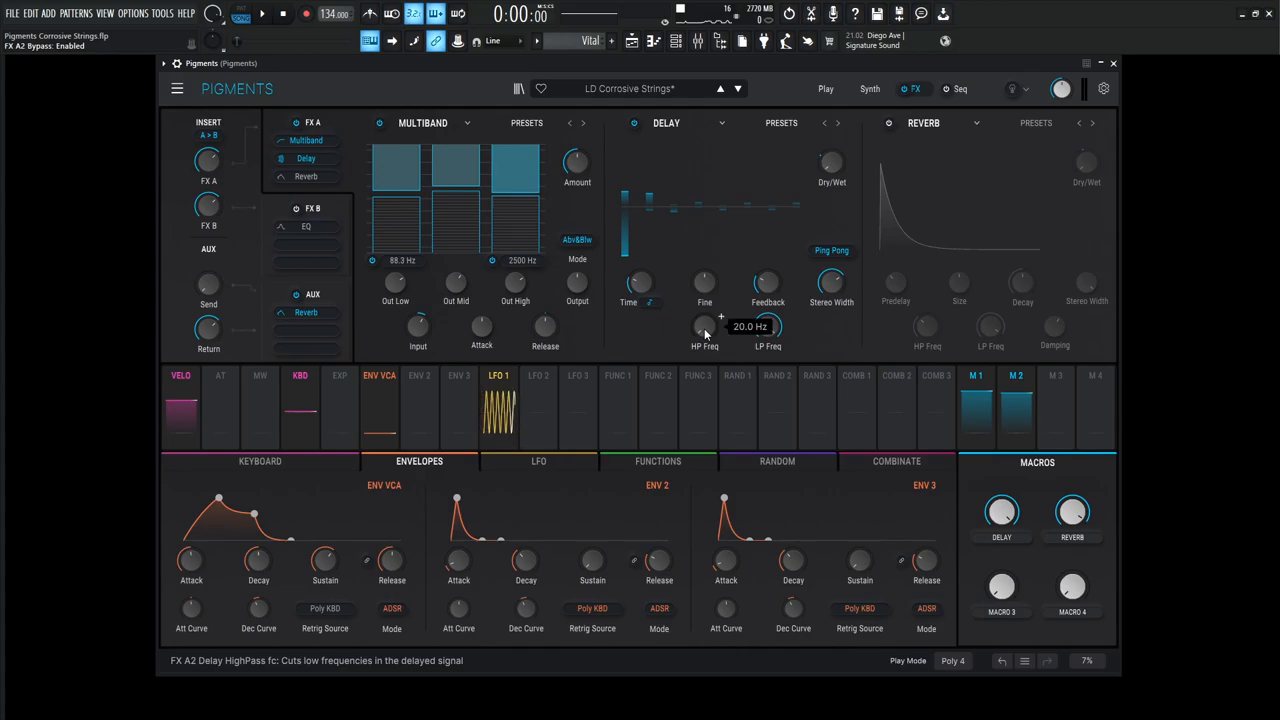
- Set the Delay's high-pass cutoff to around 20 Hz
{"action": "left_click_drag", "start_coordinate": [768, 328], "coordinate": [768, 320]}
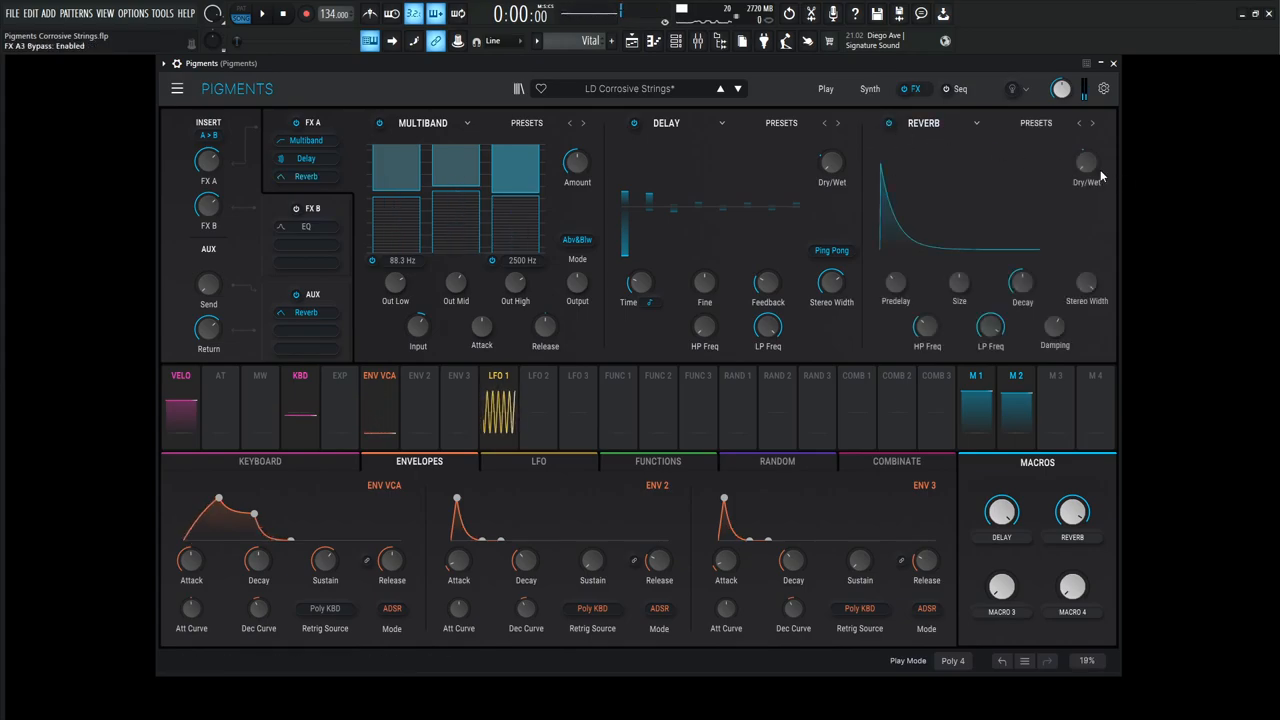
{"action": "mouse_move", "coordinate": [959, 285]}
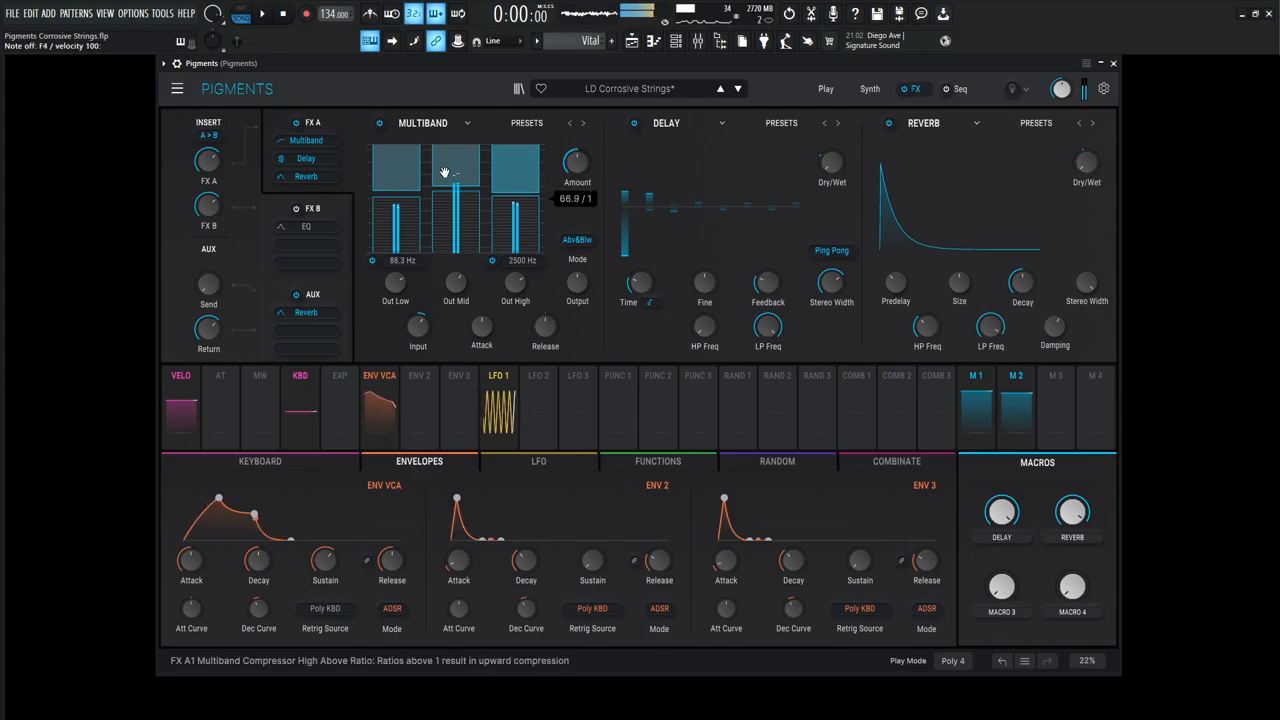
- Select FX B in the routing panel to show its parametric EQ
{"action": "left_click", "coordinate": [306, 226]}
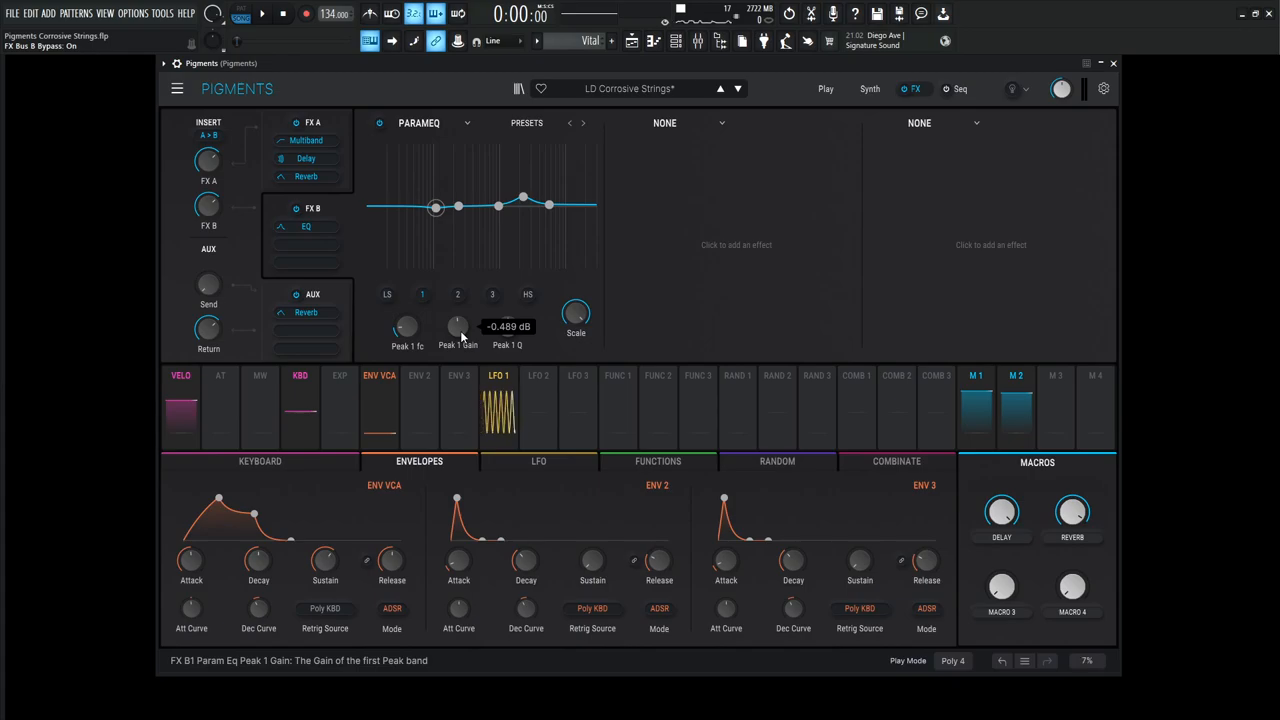
{"action": "mouse_move", "coordinate": [407, 328]}
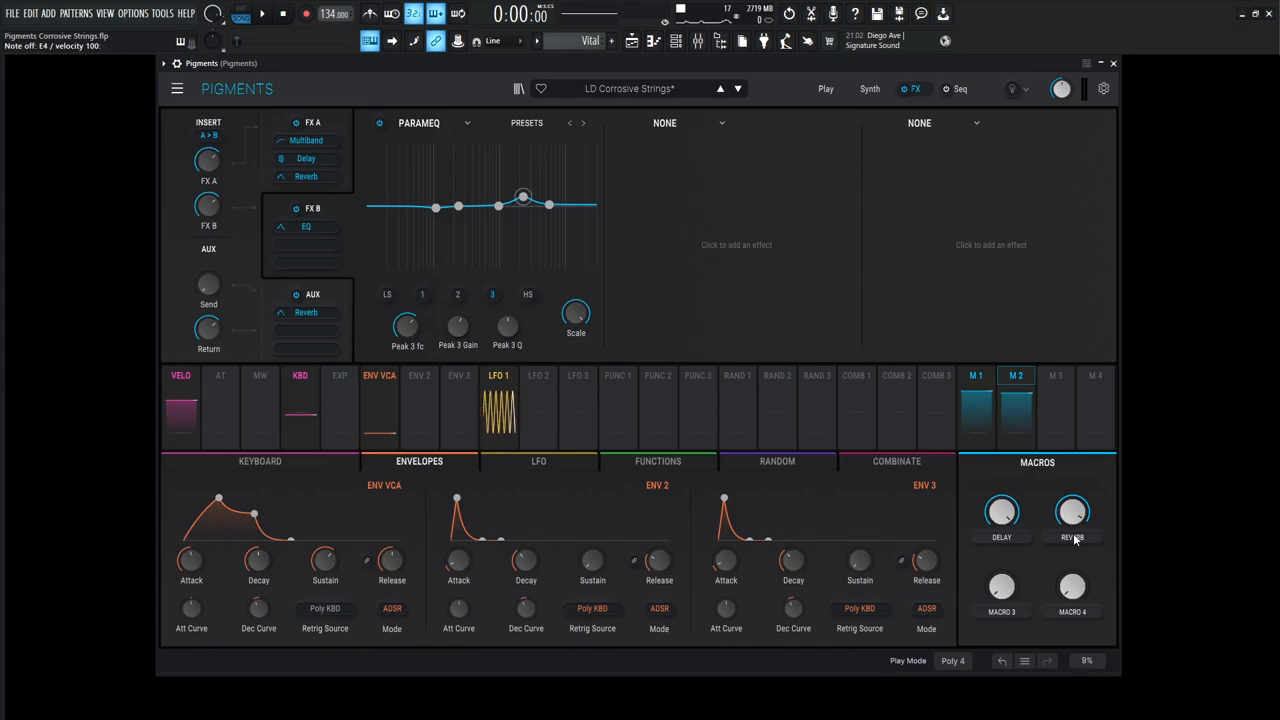
- Leave the bus EQ and go back to the synth engines page
{"action": "left_click", "coordinate": [869, 88]}
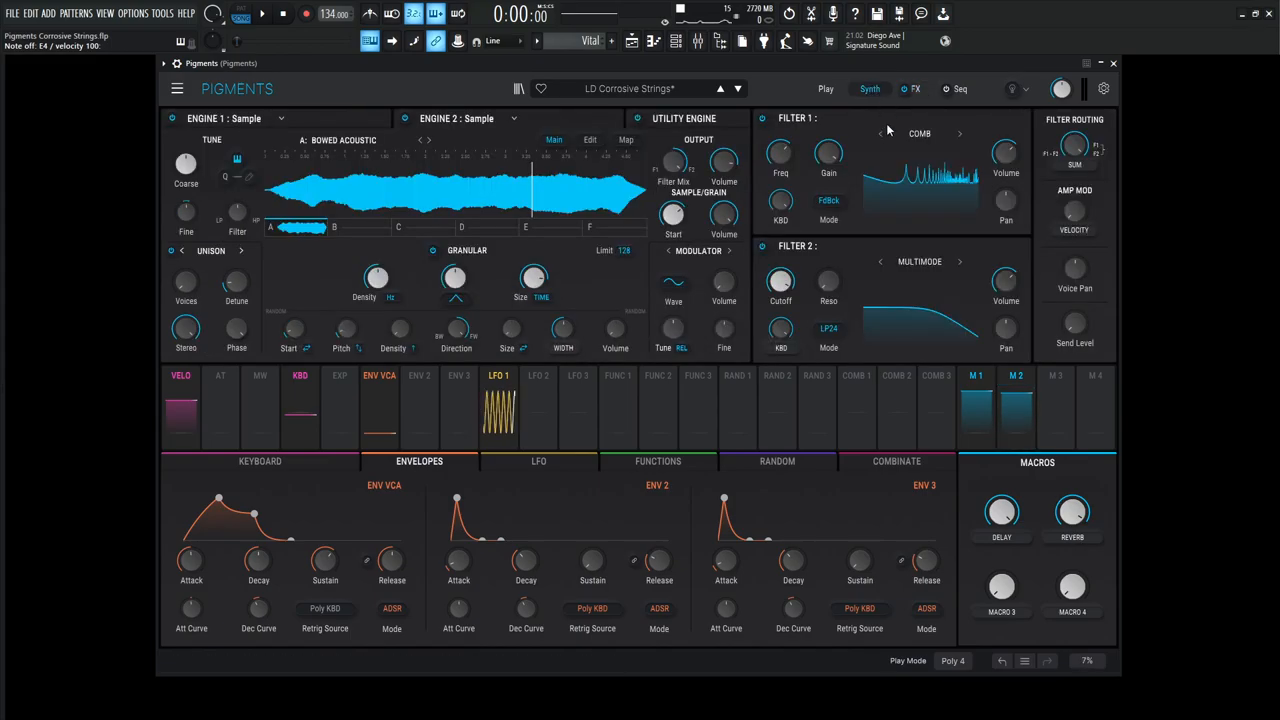